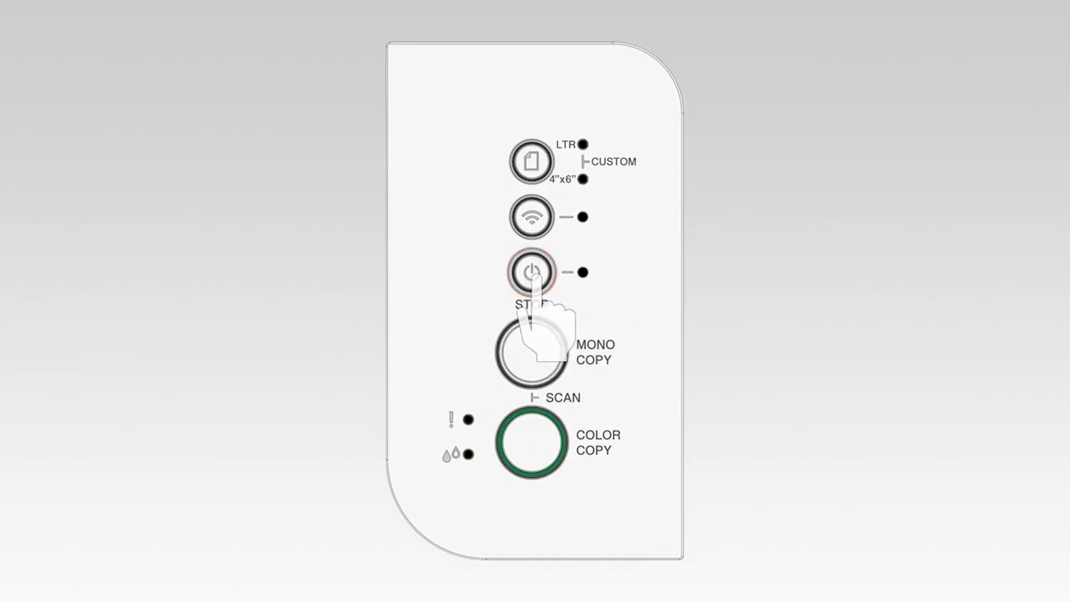
Stop the printer's current operation using the control panel Stop button
{"action": "left_click", "coordinate": [535, 272]}
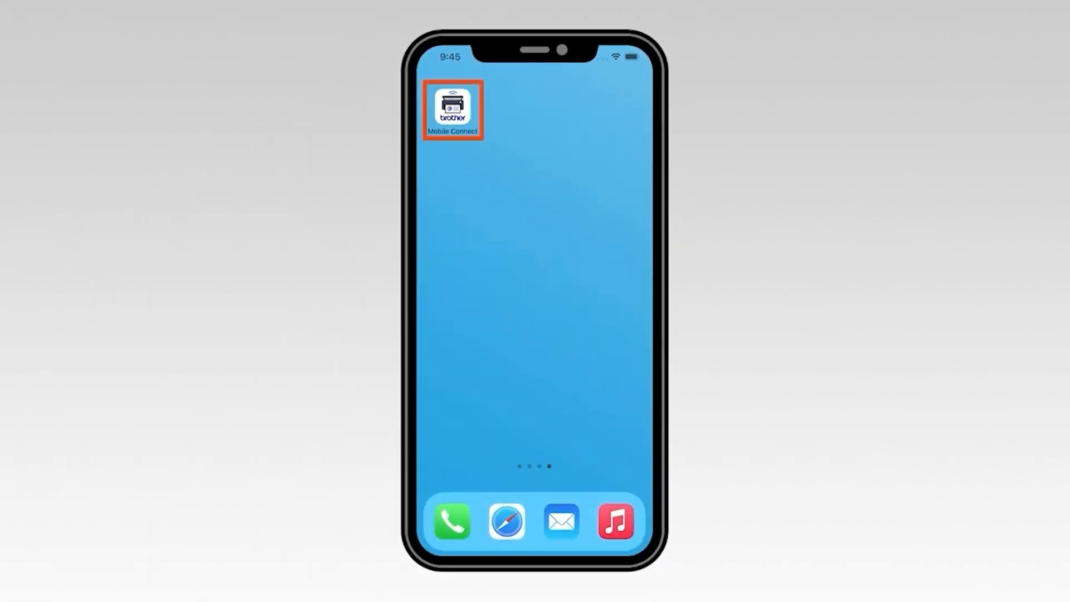
Open Mobile Connect, add a Not Connected machine, and acknowledge the Wi-Fi instructions
{"action": "left_click", "coordinate": [453, 109]}
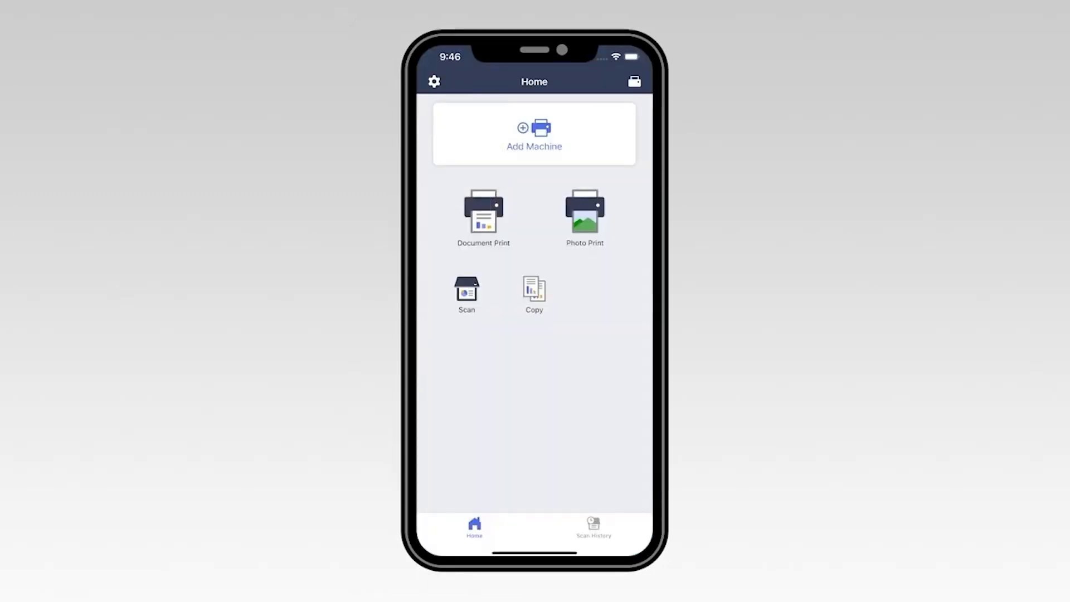
{"action": "left_click", "coordinate": [534, 134]}
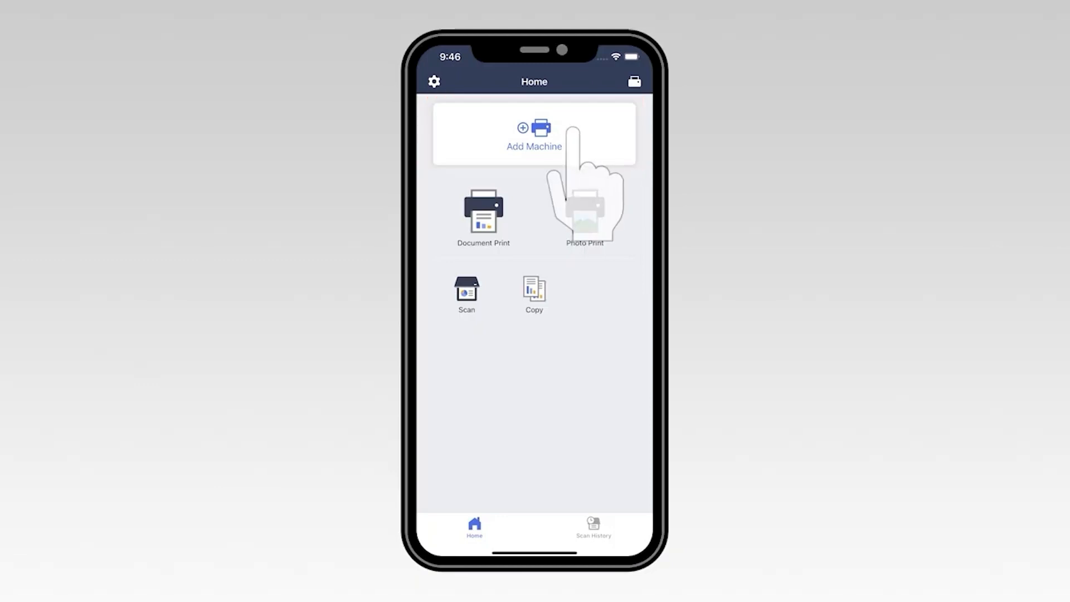
{"action": "left_click", "coordinate": [534, 134]}
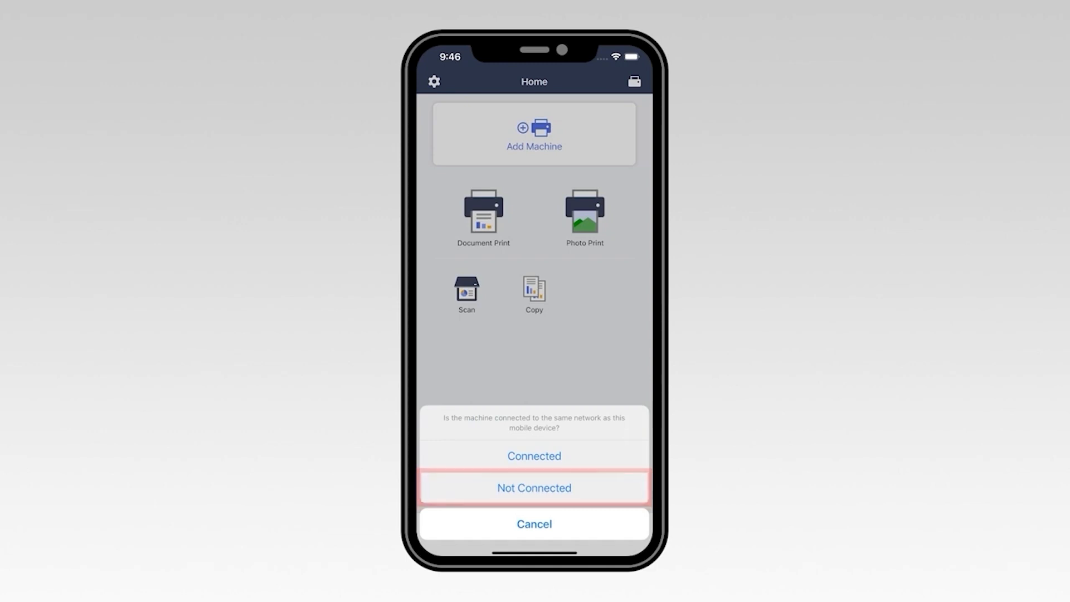
{"action": "left_click", "coordinate": [534, 487]}
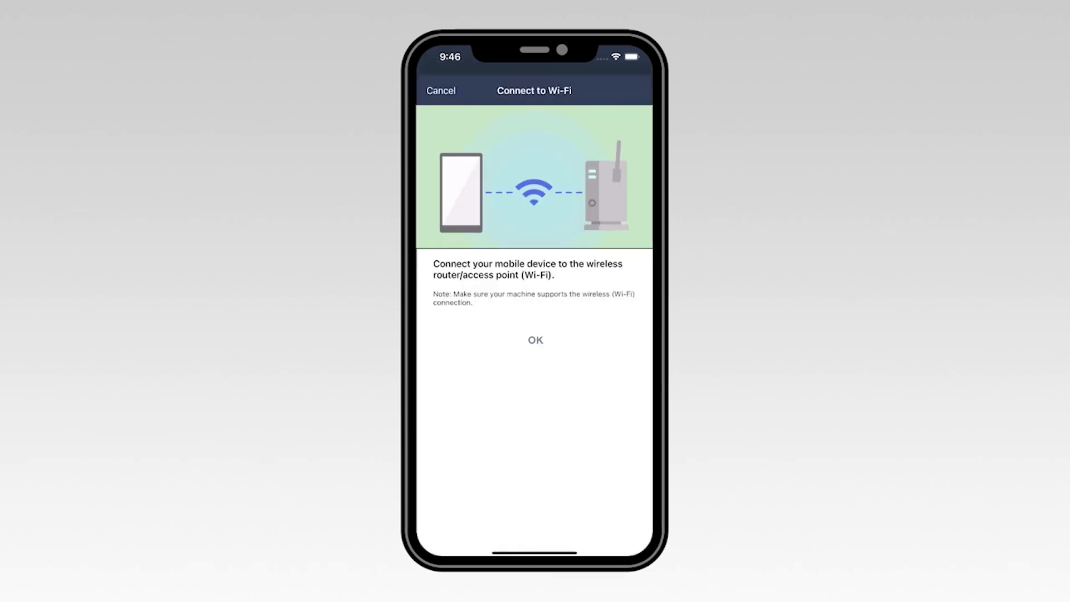
{"action": "left_click", "coordinate": [534, 340]}
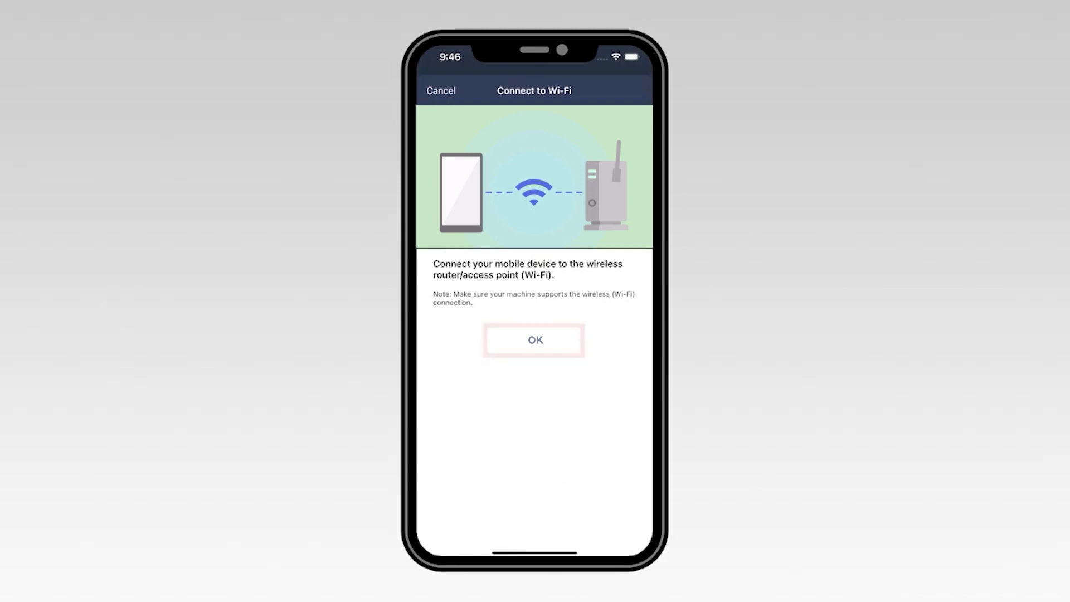
{"action": "left_click", "coordinate": [534, 340]}
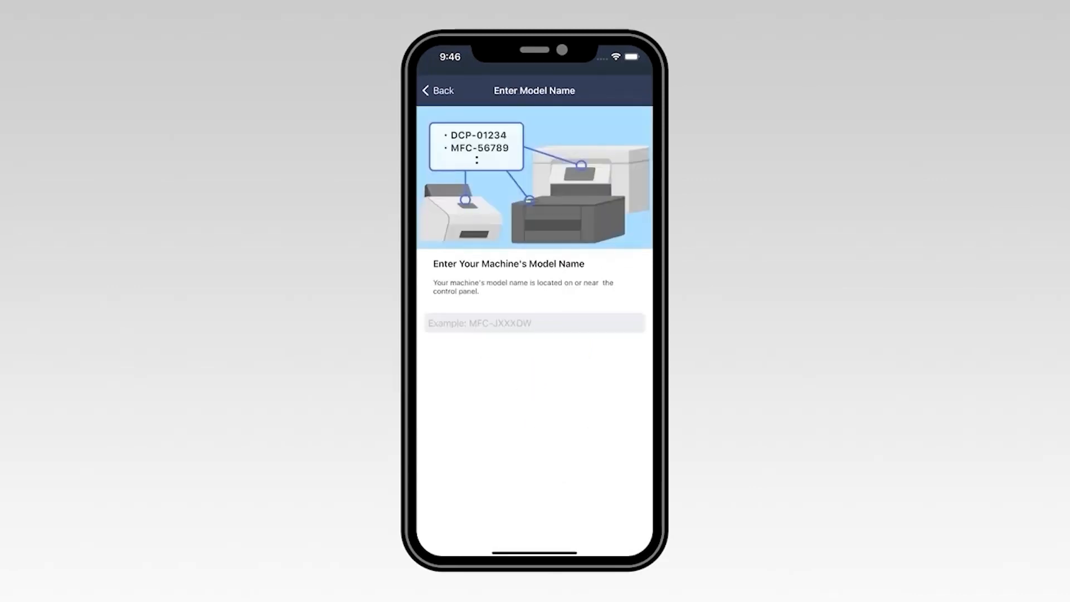
Filter the model list with 'mfc' and select MFC-J1205W
{"action": "left_click", "coordinate": [534, 323]}
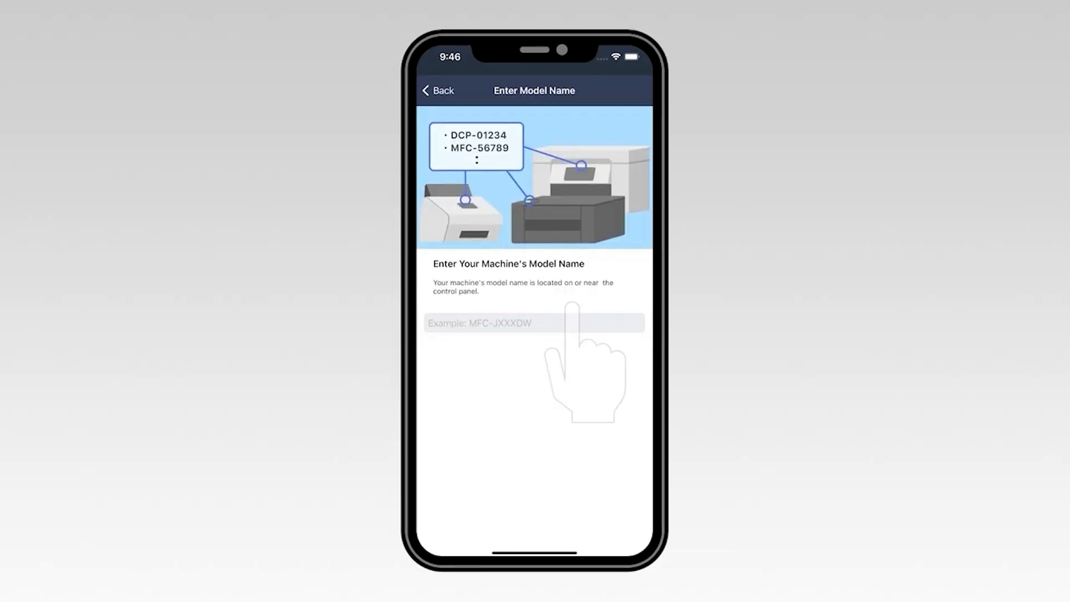
{"action": "left_click", "coordinate": [535, 322]}
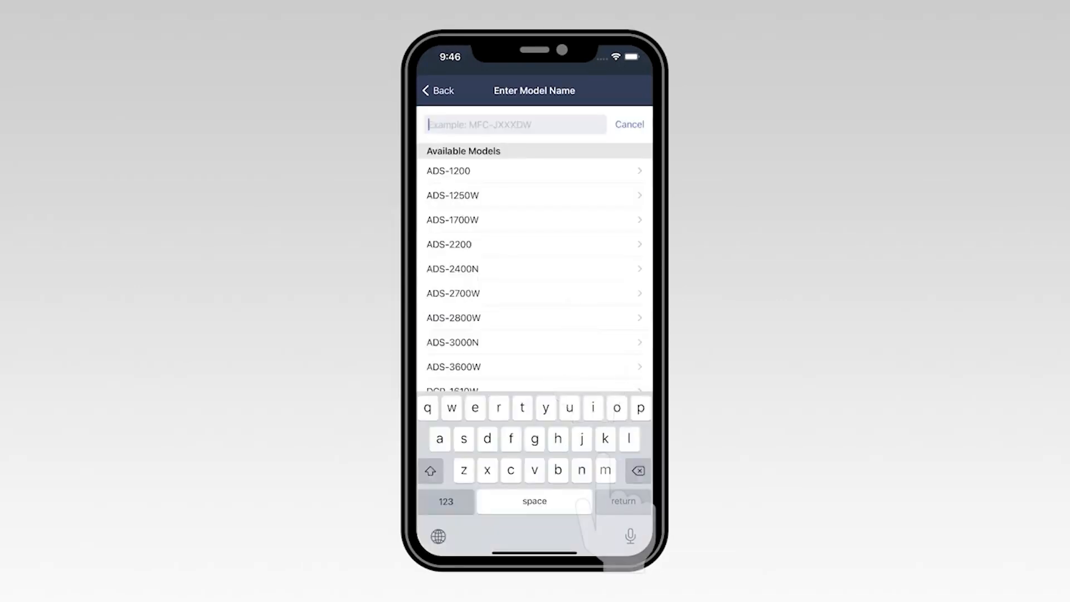
{"action": "type", "text": "m"}
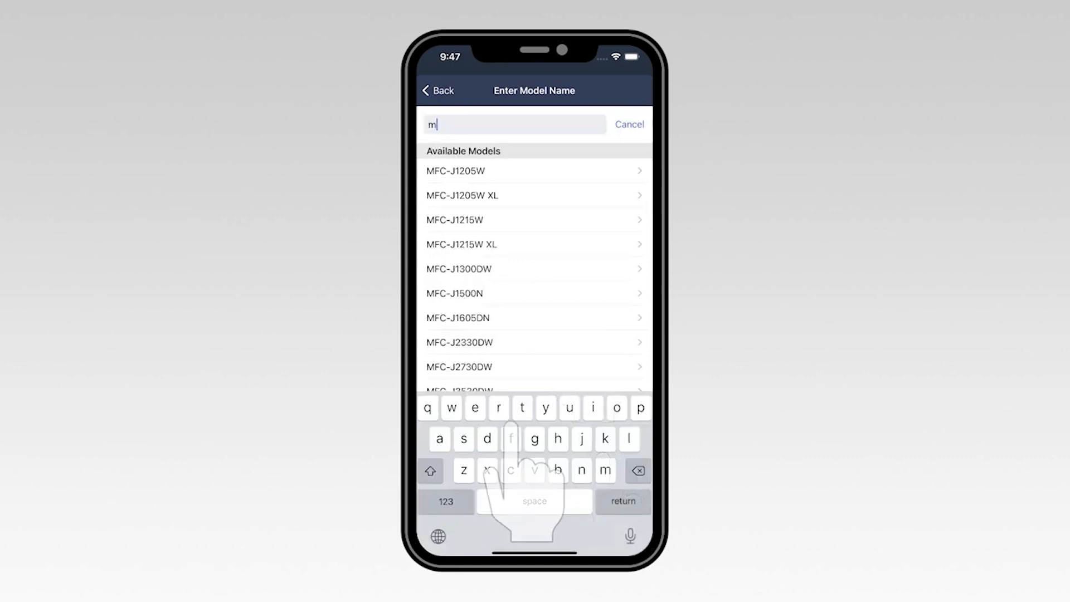
{"action": "type", "text": "f"}
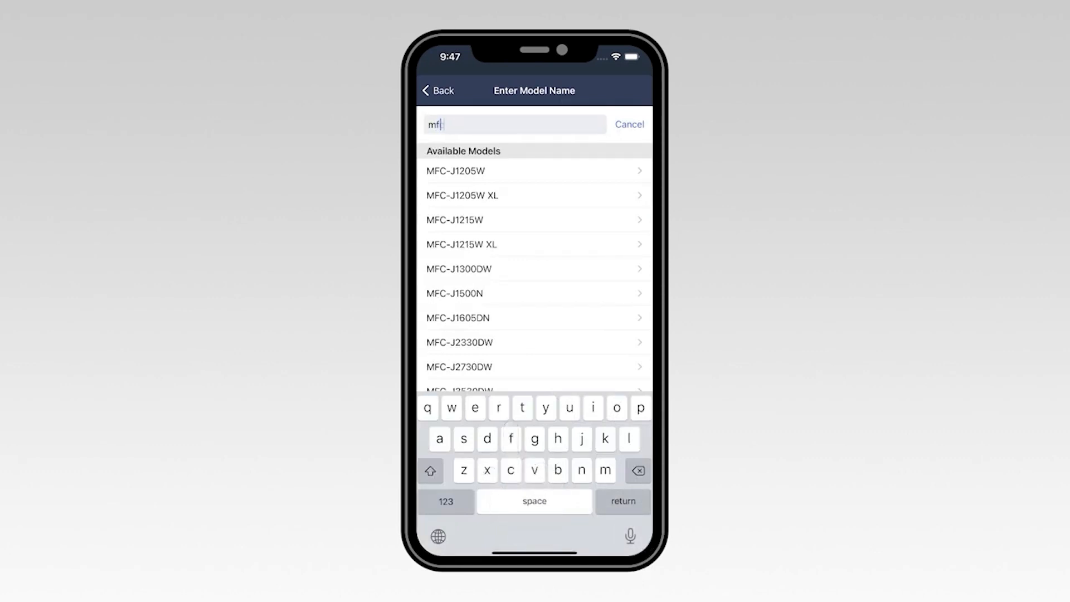
{"action": "type", "text": "c"}
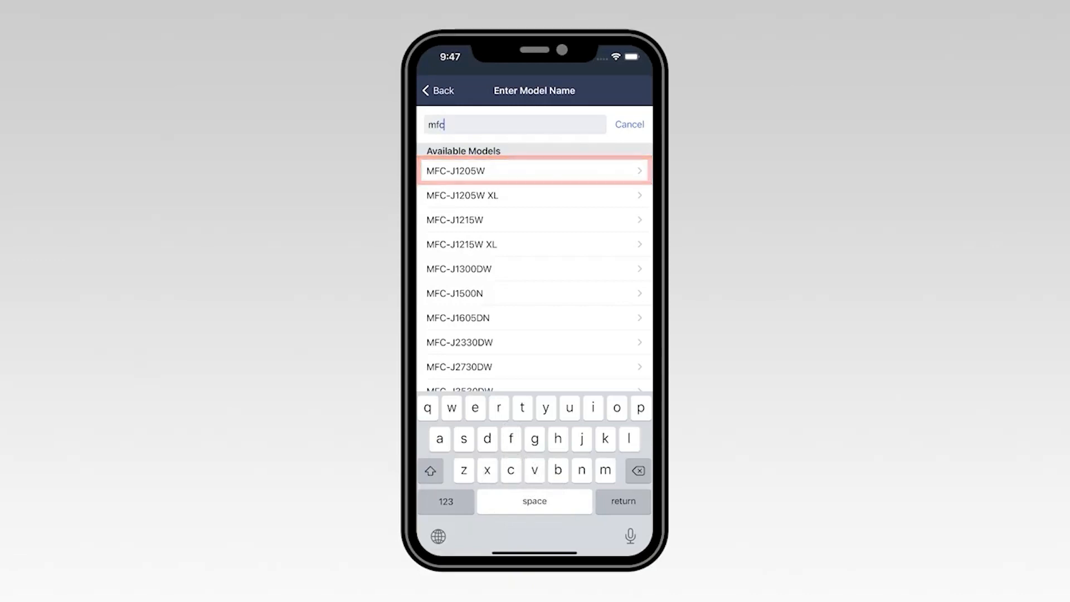
{"action": "left_click", "coordinate": [535, 171]}
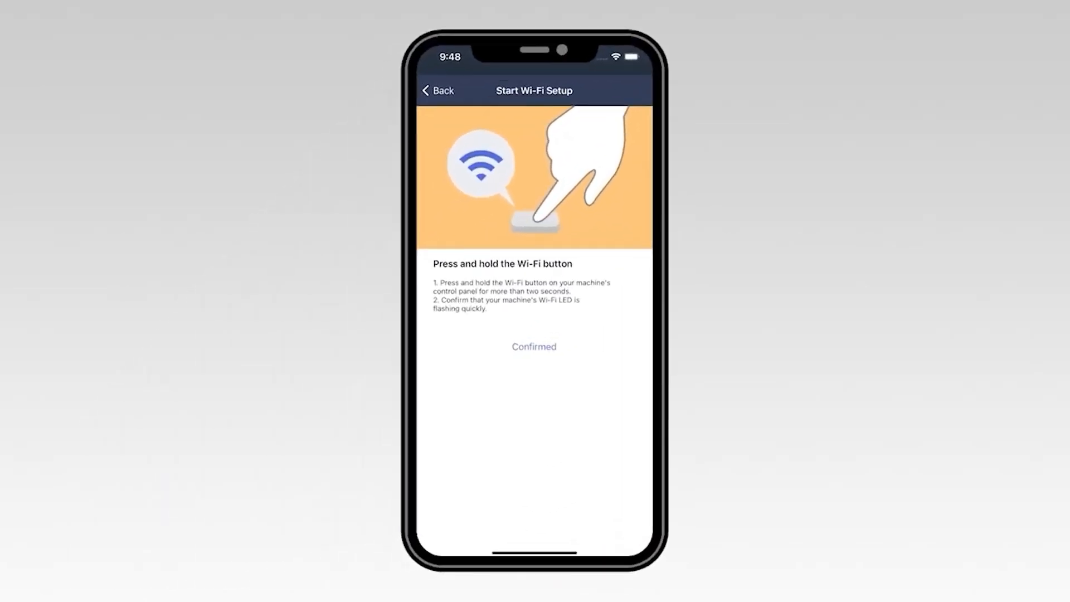
Confirm on Start Wi-Fi Setup that the printer's Wi-Fi light flashes quickly
{"action": "left_click", "coordinate": [534, 347]}
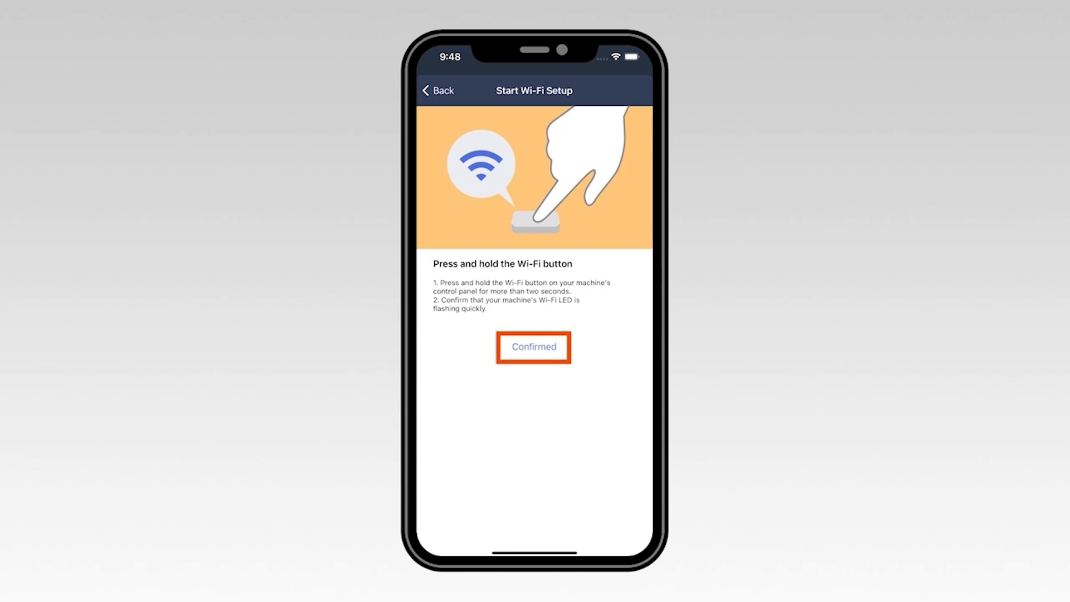
{"action": "left_click", "coordinate": [533, 346]}
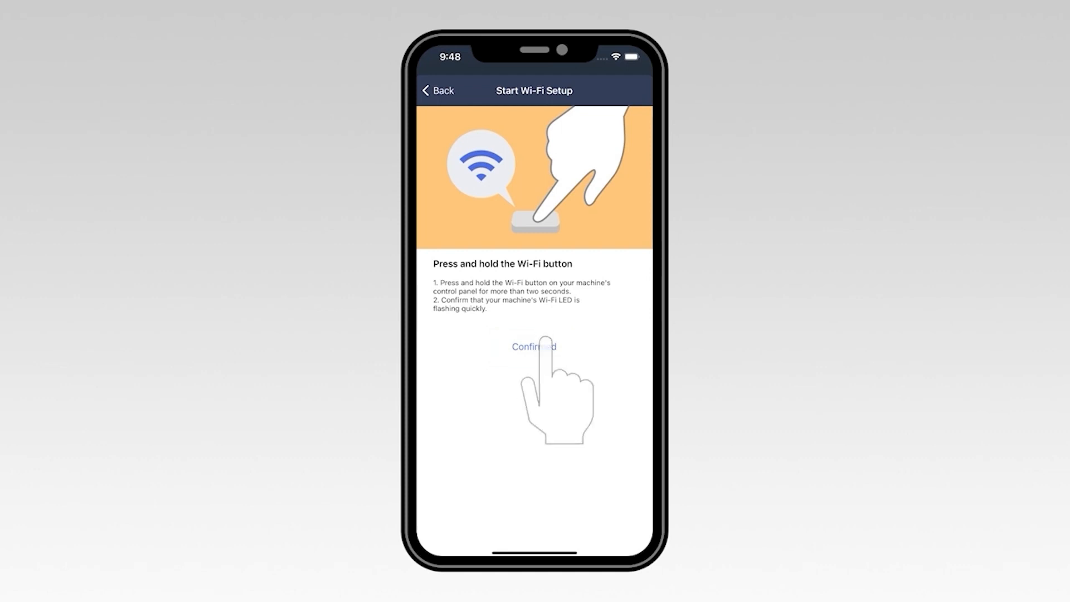
{"action": "left_click", "coordinate": [534, 347]}
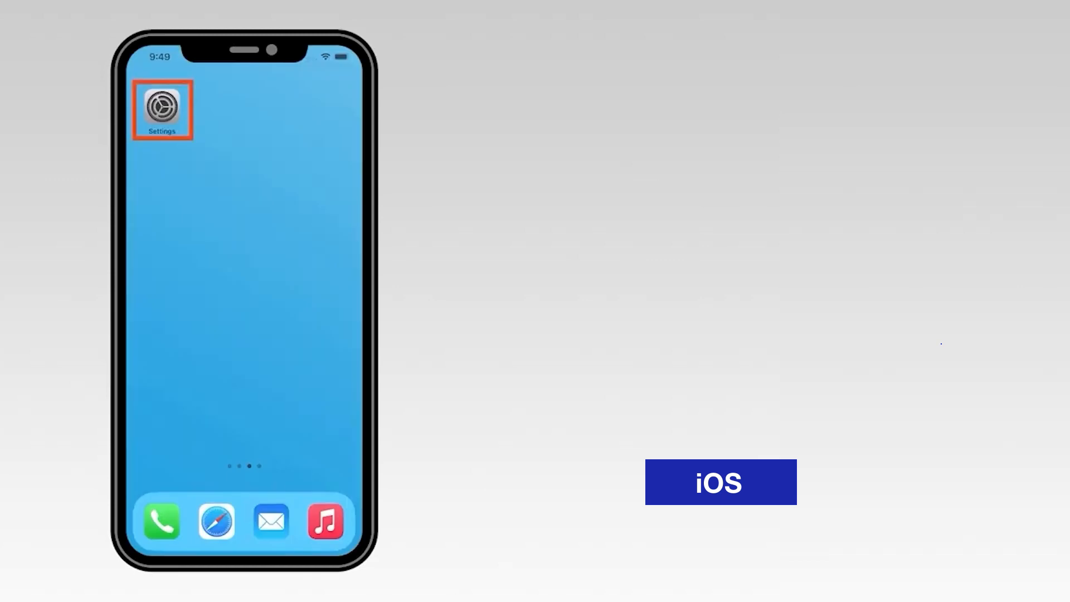
Join the SETUP-DCP-J1205W network in the phone's Wi-Fi settings
{"action": "left_click", "coordinate": [161, 110]}
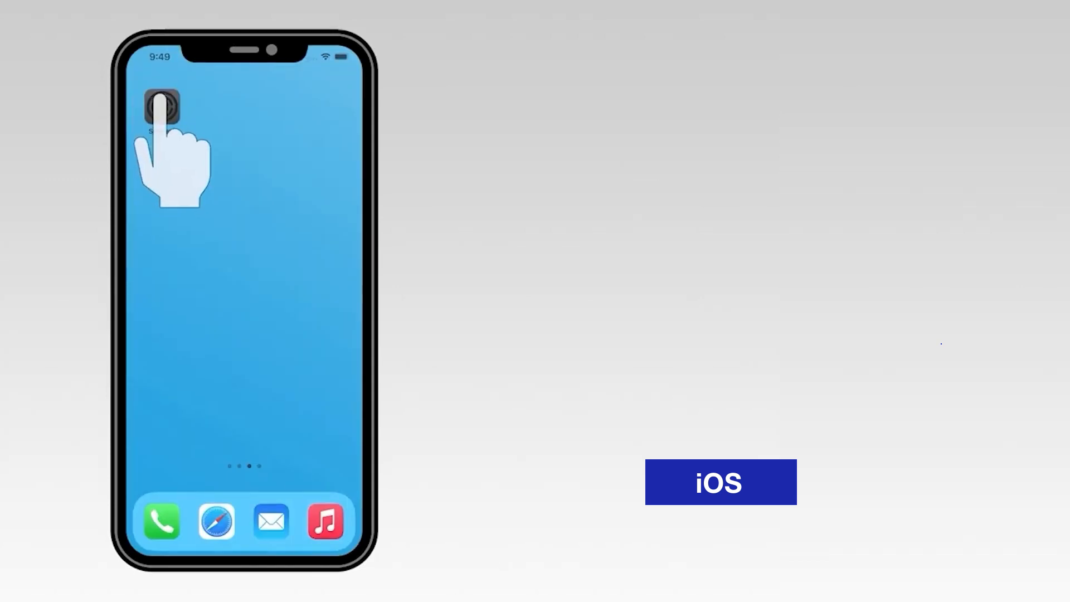
{"action": "left_click", "coordinate": [160, 106]}
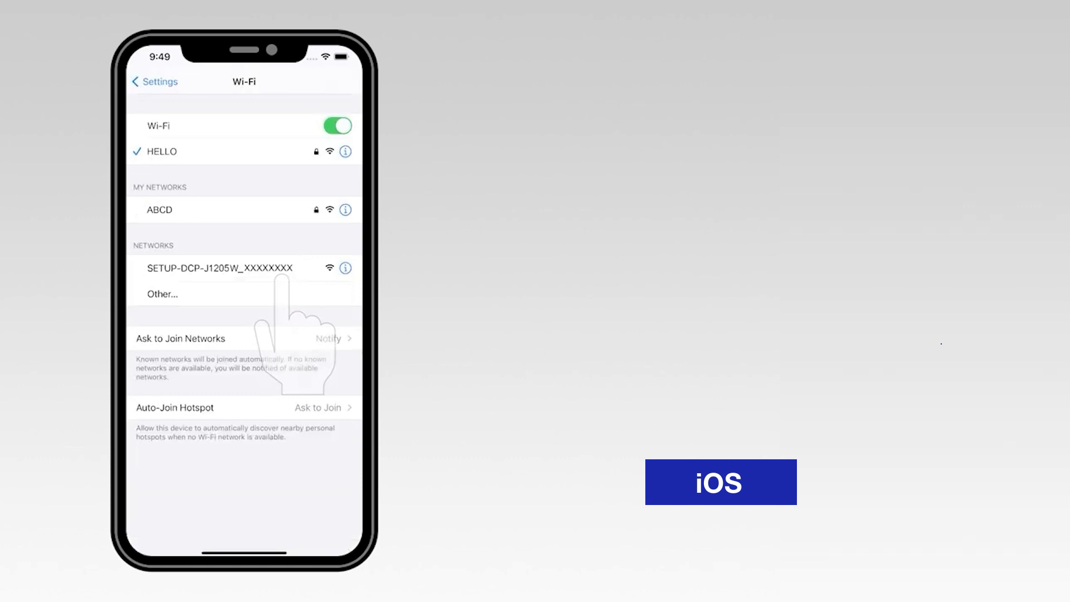
{"action": "left_click", "coordinate": [218, 267]}
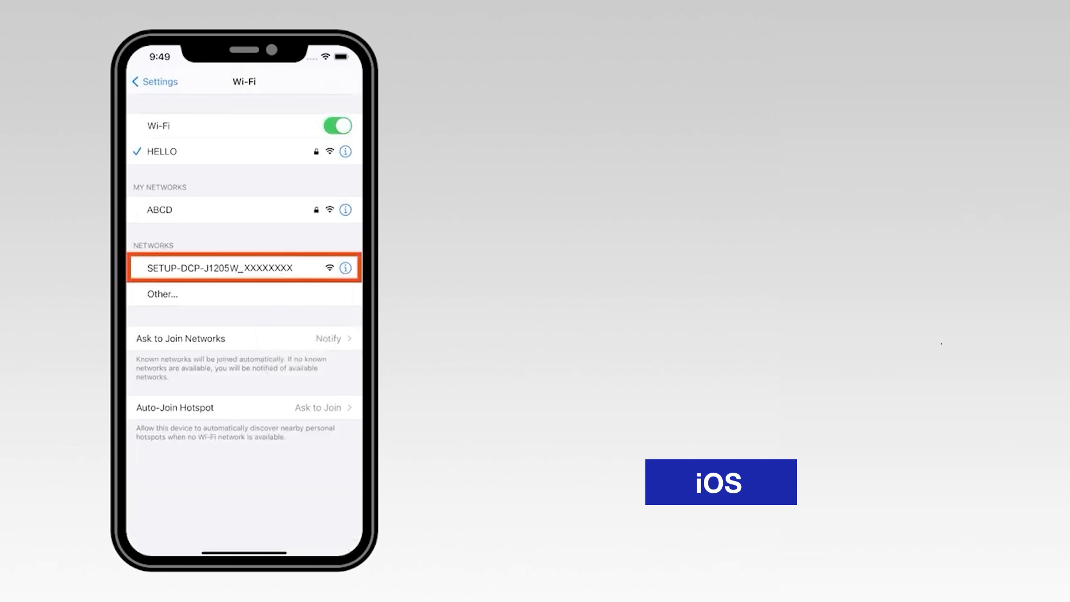
{"action": "left_click", "coordinate": [243, 267]}
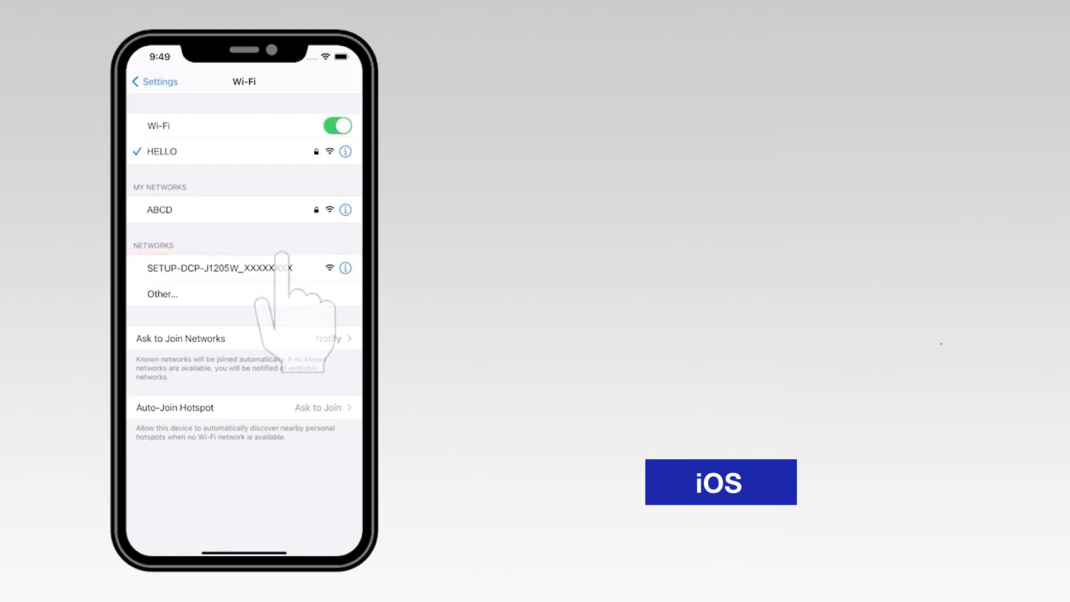
{"action": "left_click", "coordinate": [217, 268]}
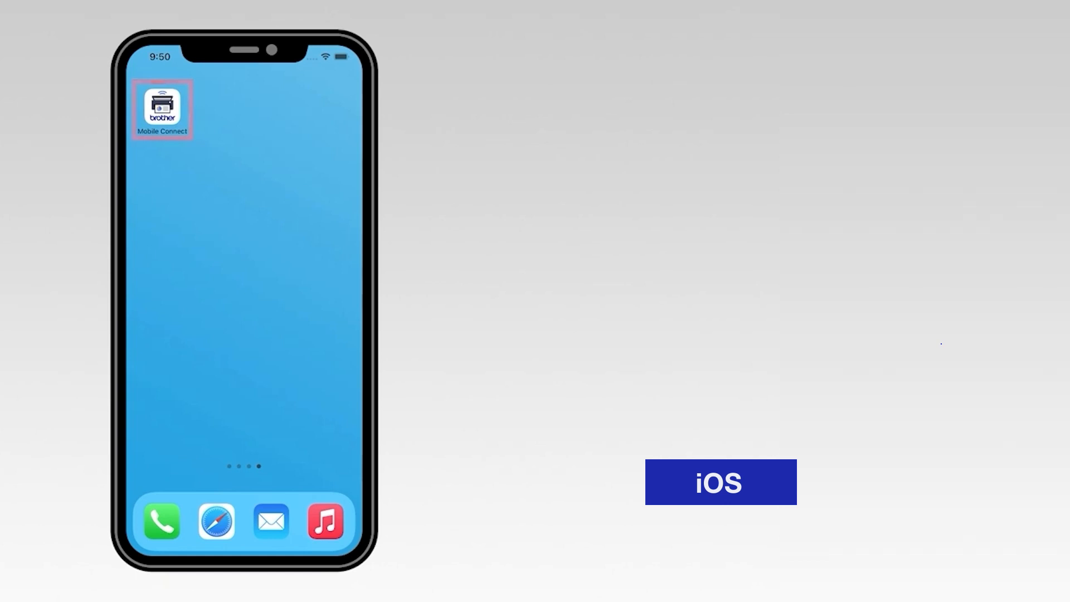
Connect Mobile Connect to the printer's SETUP-MFC-J1205W network
{"action": "left_click", "coordinate": [162, 110]}
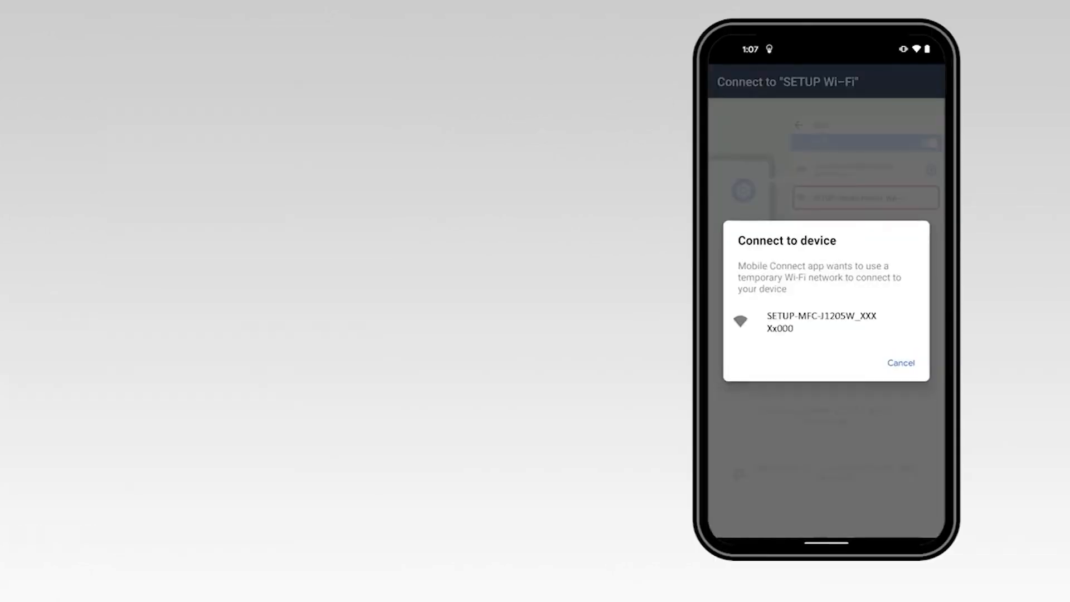
{"action": "left_click", "coordinate": [821, 322]}
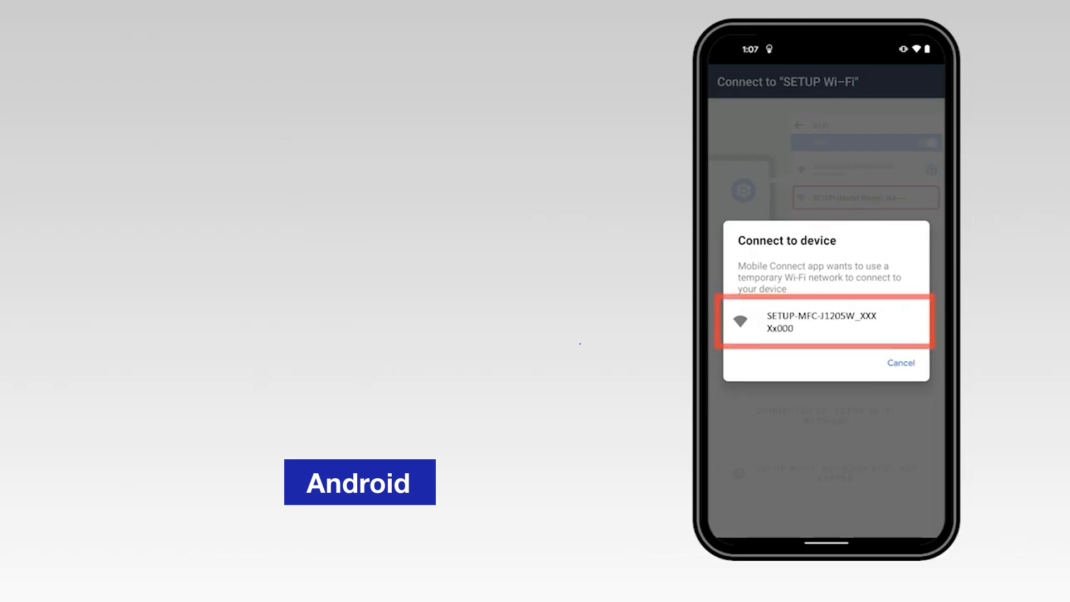
{"action": "left_click", "coordinate": [823, 326]}
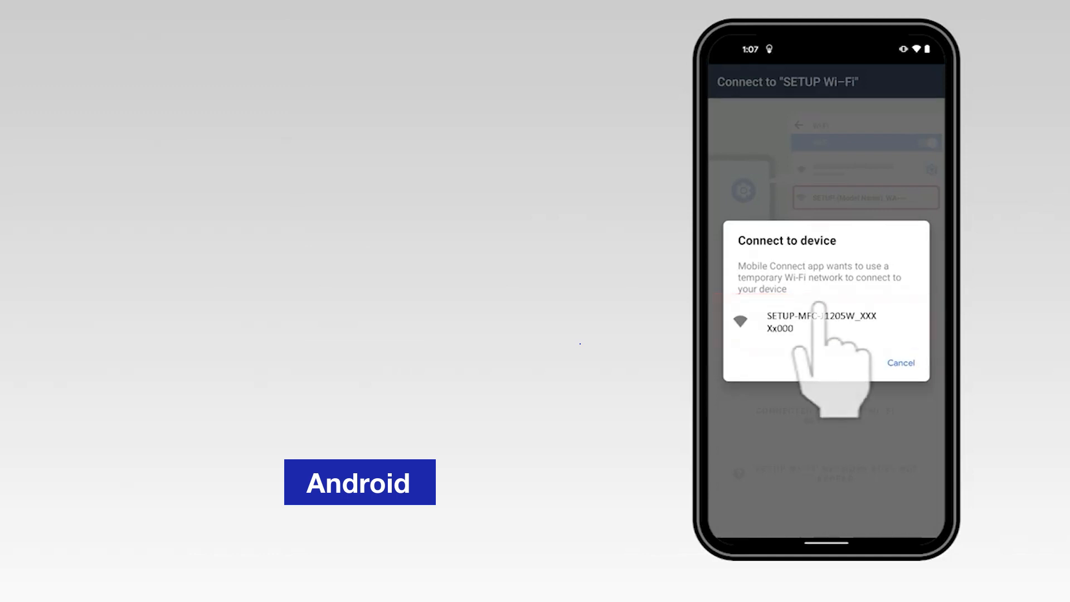
{"action": "left_click", "coordinate": [819, 322]}
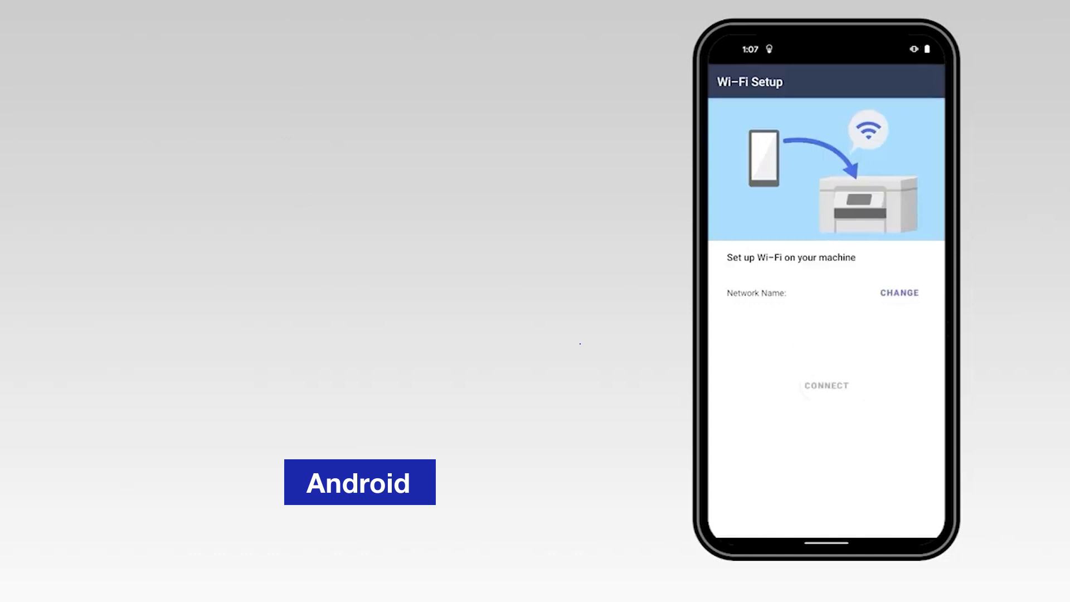
Change the Network Name to bring up the printer's Wi-Fi network list
{"action": "left_click", "coordinate": [898, 293]}
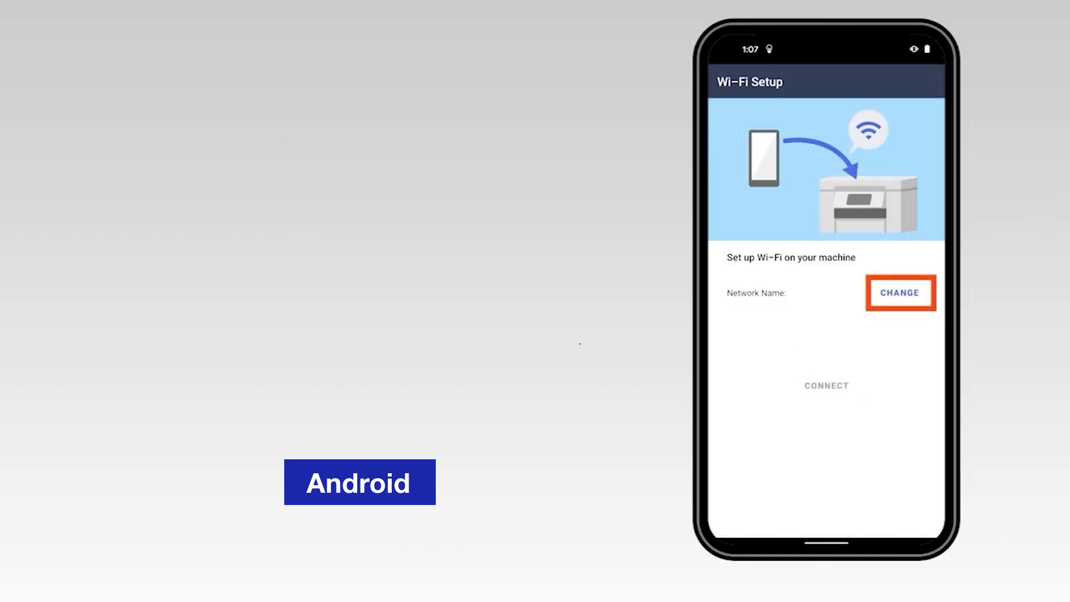
{"action": "left_click", "coordinate": [899, 293]}
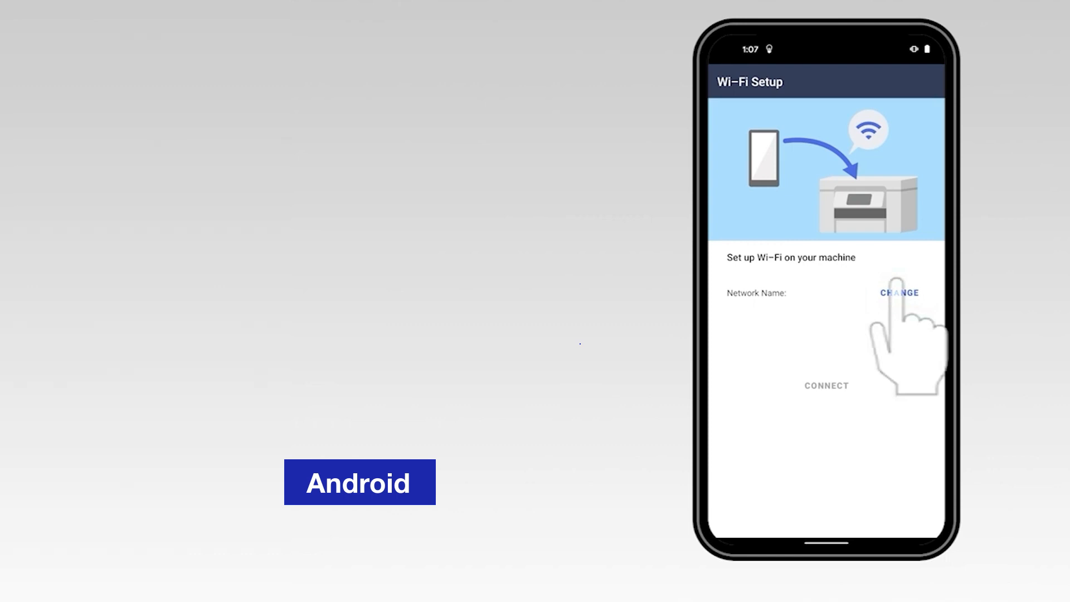
{"action": "left_click", "coordinate": [900, 293]}
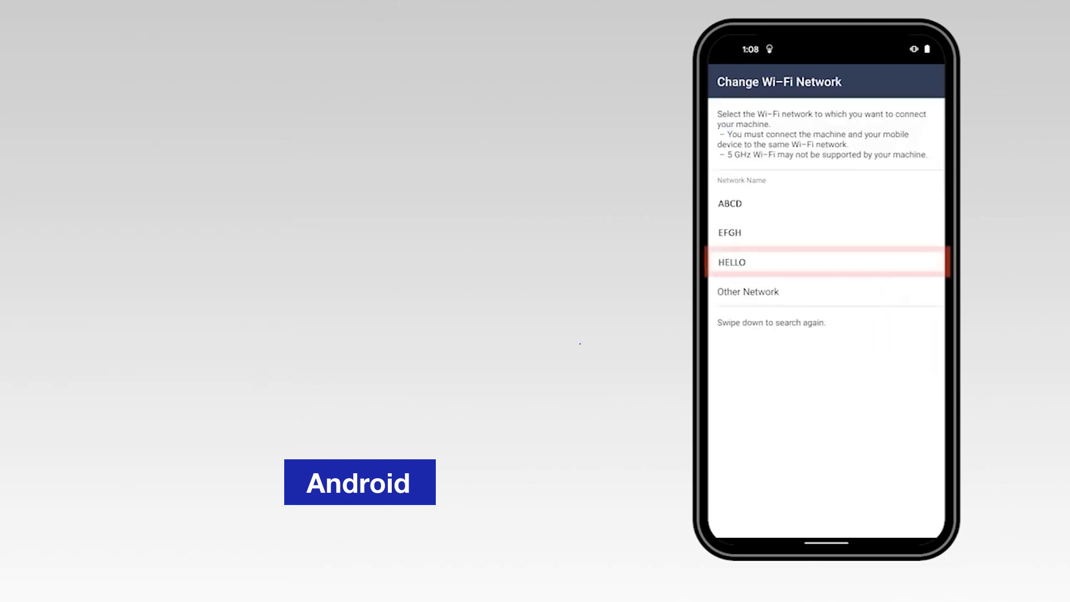
Select the HELLO network and enter its password
{"action": "left_click", "coordinate": [825, 262]}
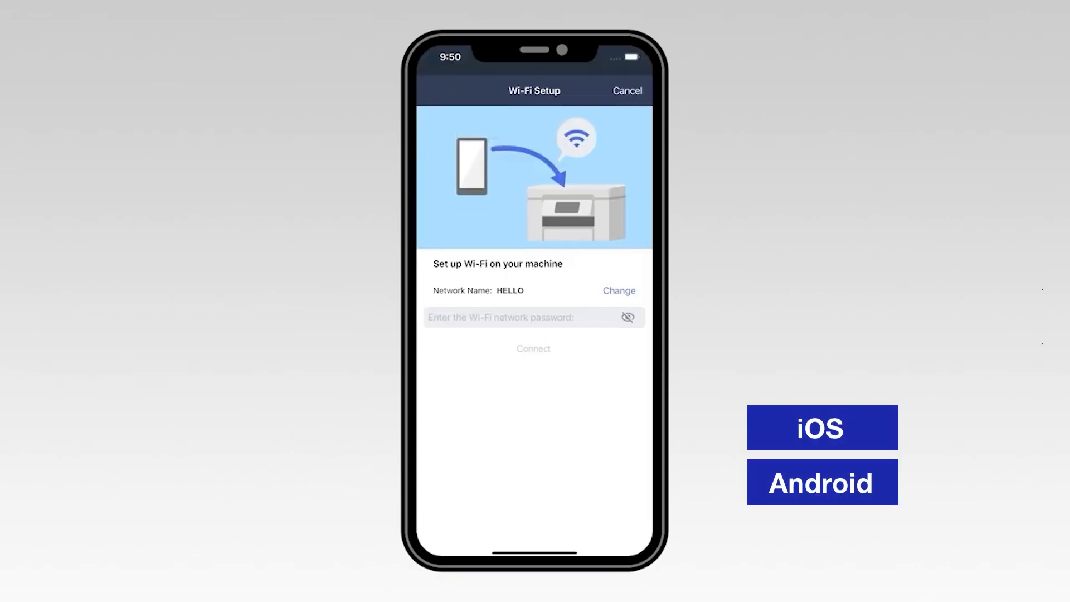
{"action": "left_click", "coordinate": [534, 316]}
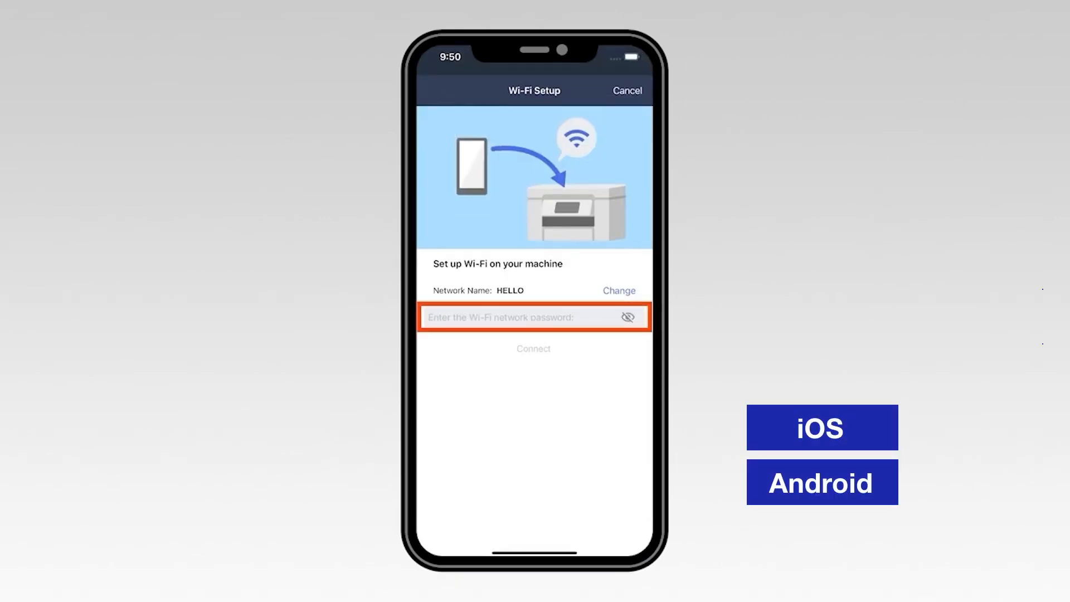
{"action": "left_click", "coordinate": [535, 317]}
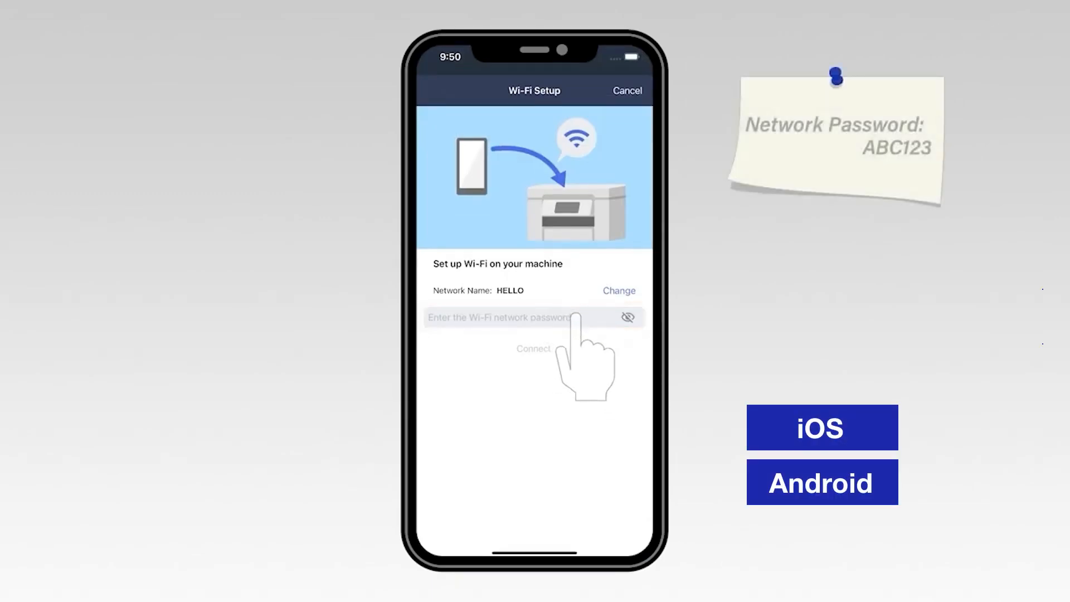
{"action": "left_click", "coordinate": [532, 317]}
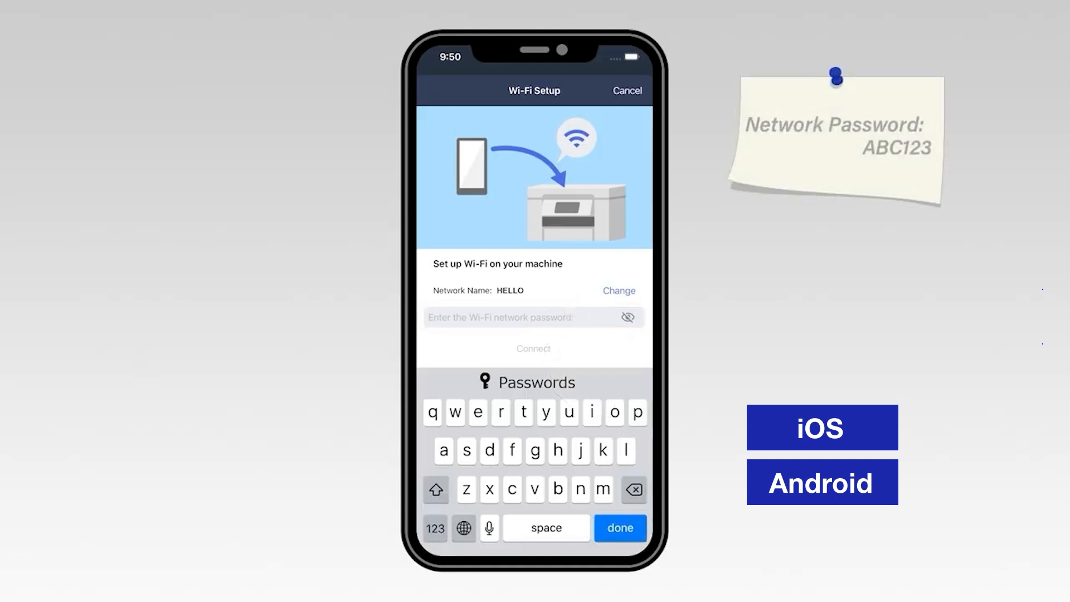
{"action": "left_click", "coordinate": [618, 528]}
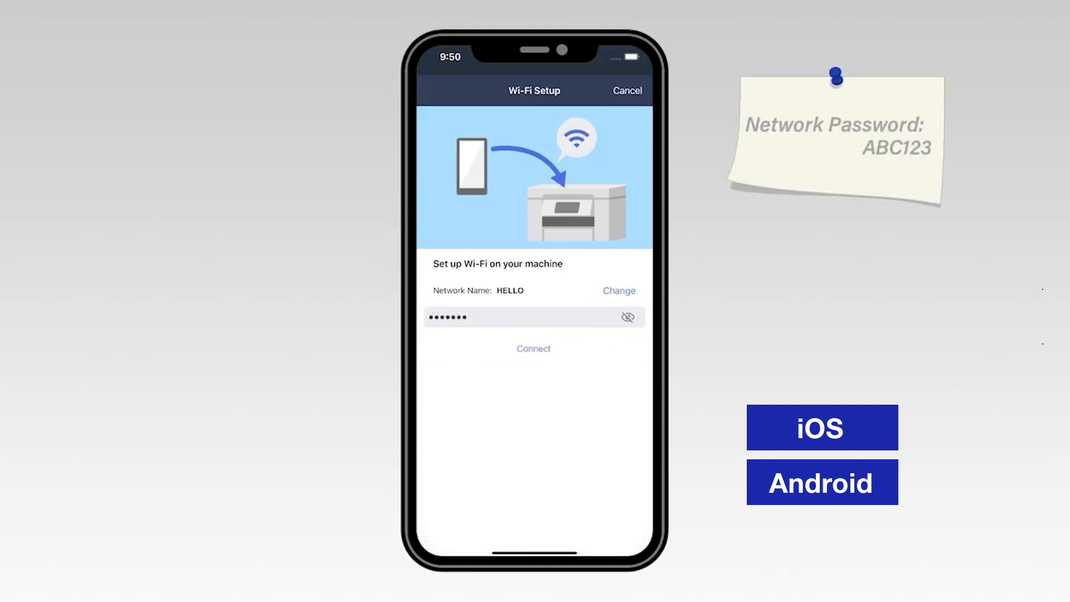
Connect the printer to the HELLO network
{"action": "left_click", "coordinate": [533, 348]}
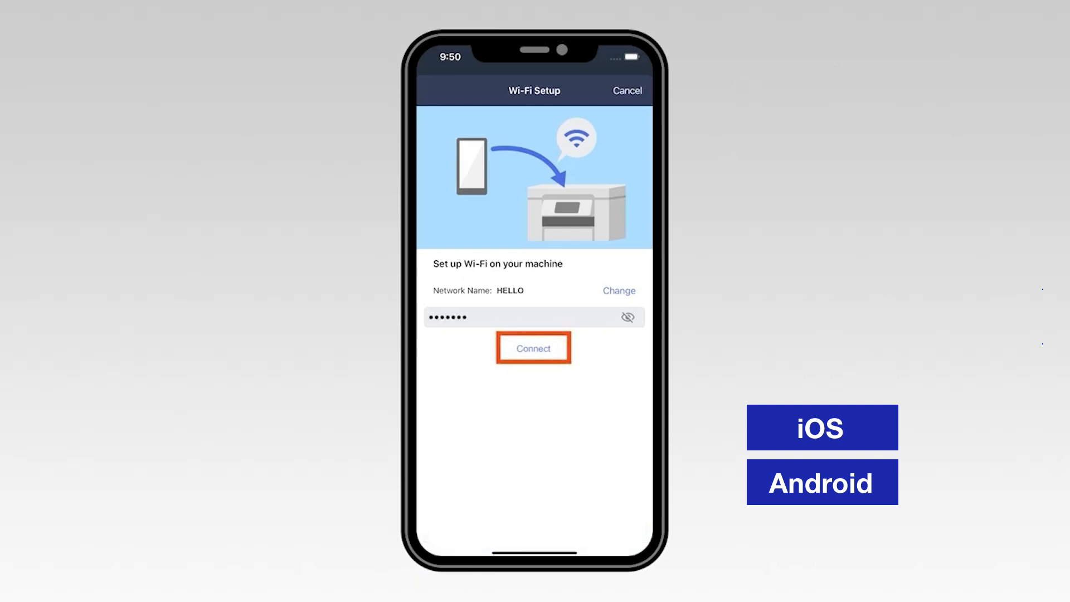
{"action": "left_click", "coordinate": [532, 347]}
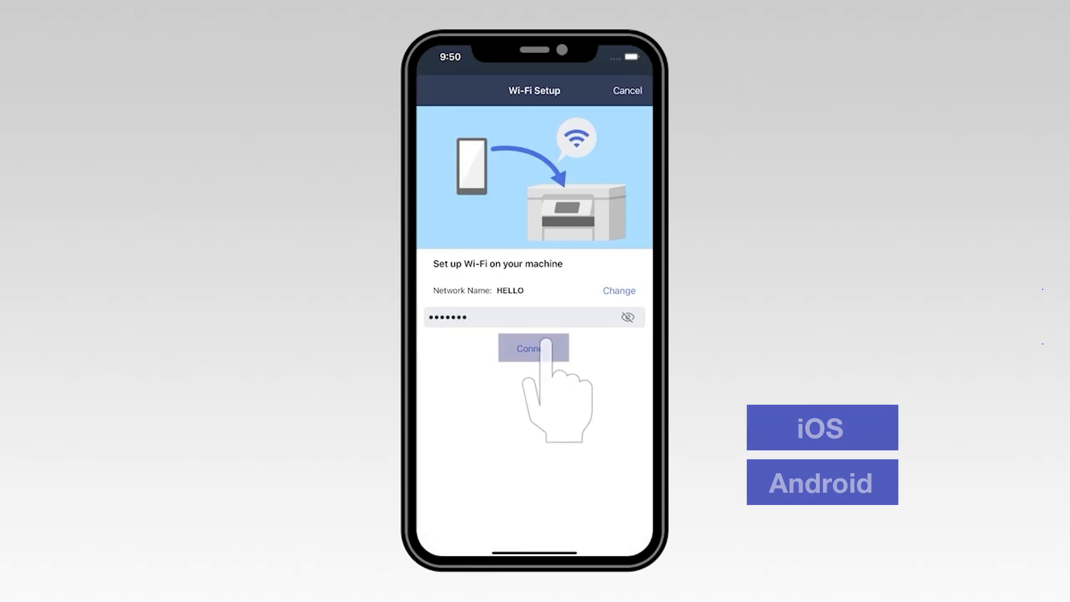
{"action": "left_click", "coordinate": [533, 348]}
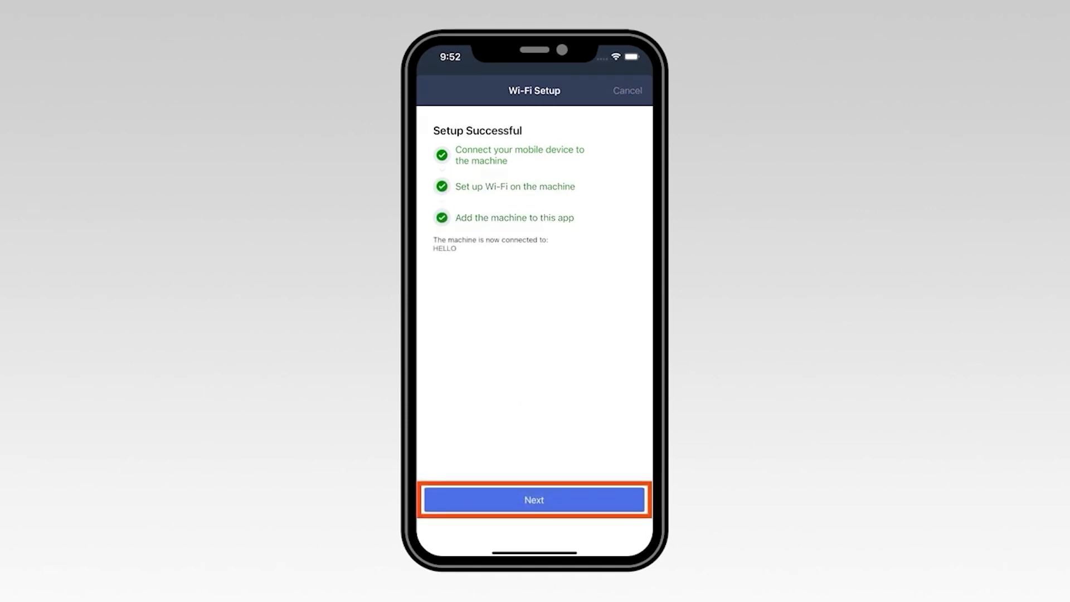
Continue past Setup Successful and complete adding the machine
{"action": "left_click", "coordinate": [534, 500]}
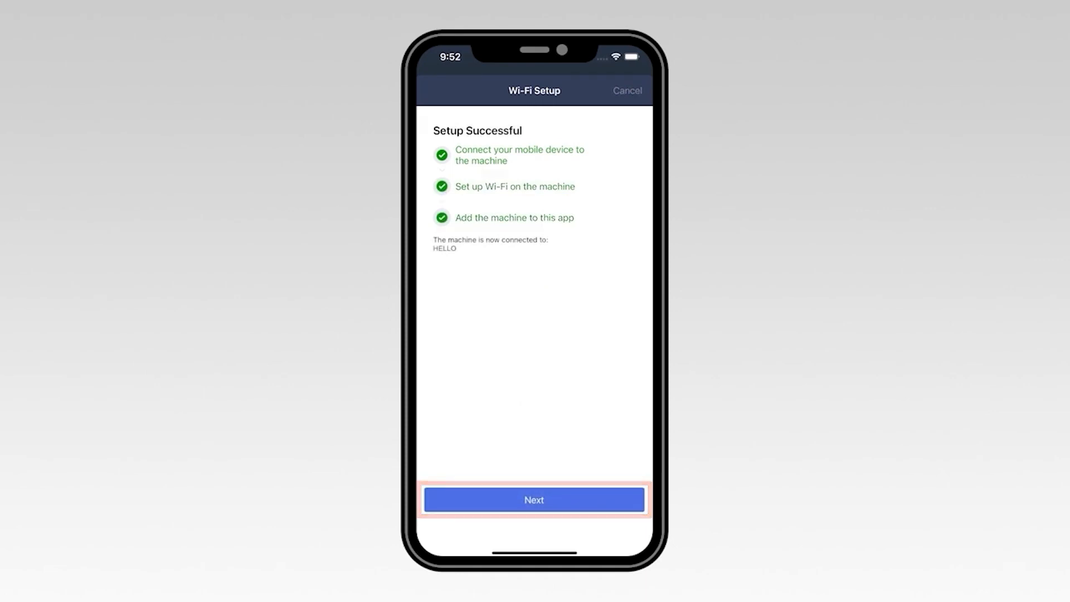
{"action": "left_click", "coordinate": [534, 499]}
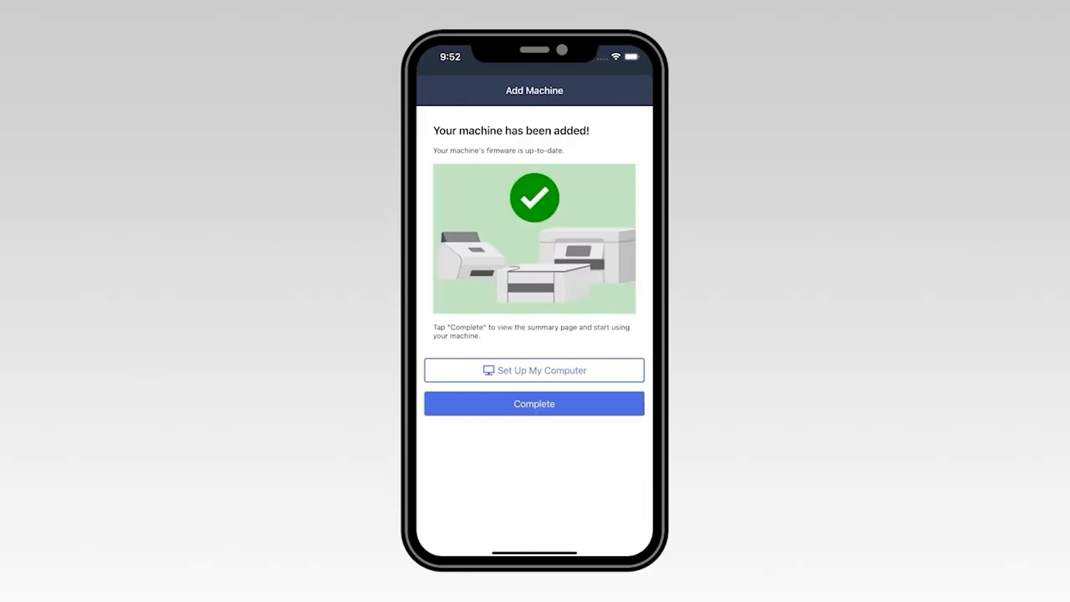
{"action": "left_click", "coordinate": [534, 403]}
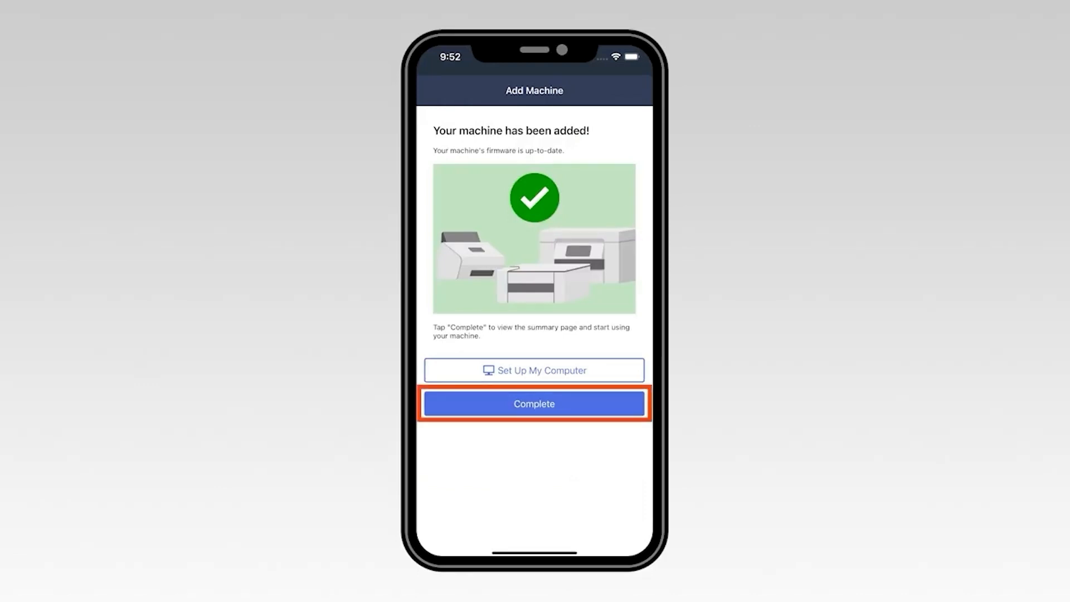
{"action": "left_click", "coordinate": [534, 404]}
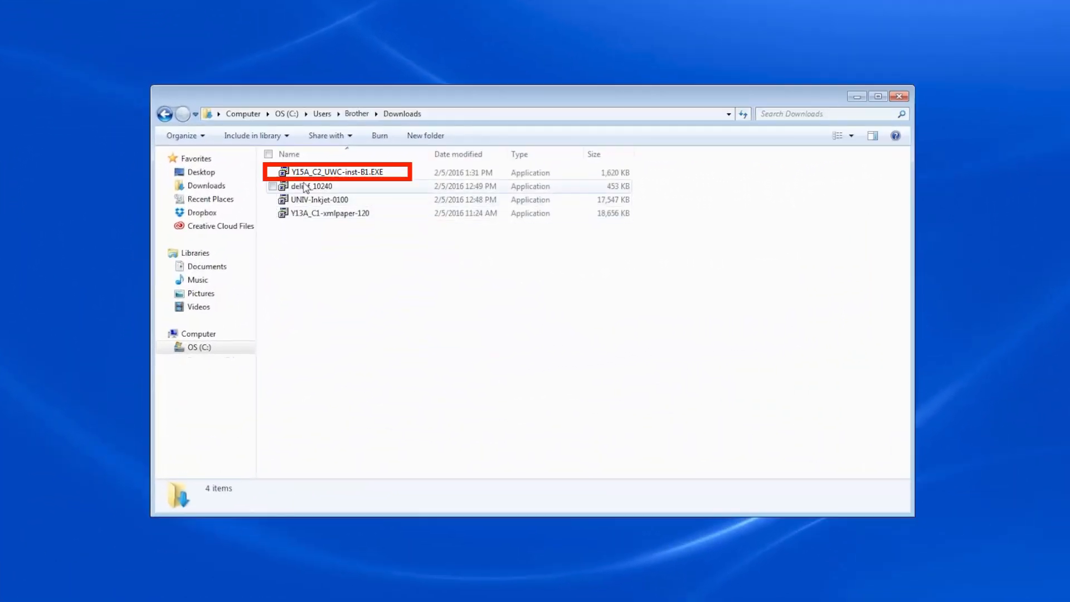
Run the Y15A_C2_UWC-inst-B1.EXE installer from Downloads
{"action": "left_click", "coordinate": [334, 172]}
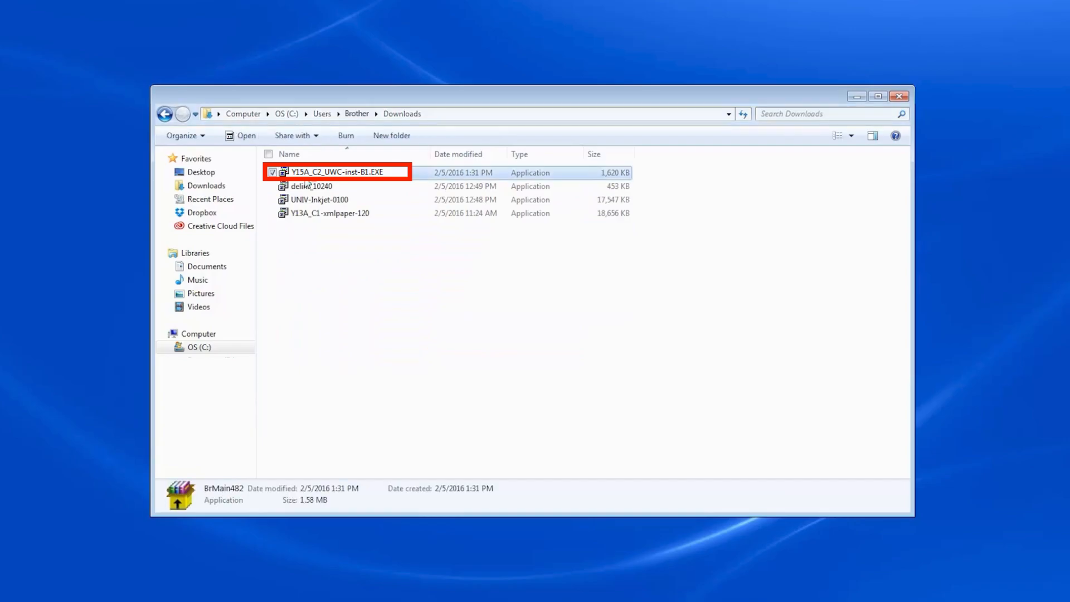
{"action": "double_click", "coordinate": [334, 172]}
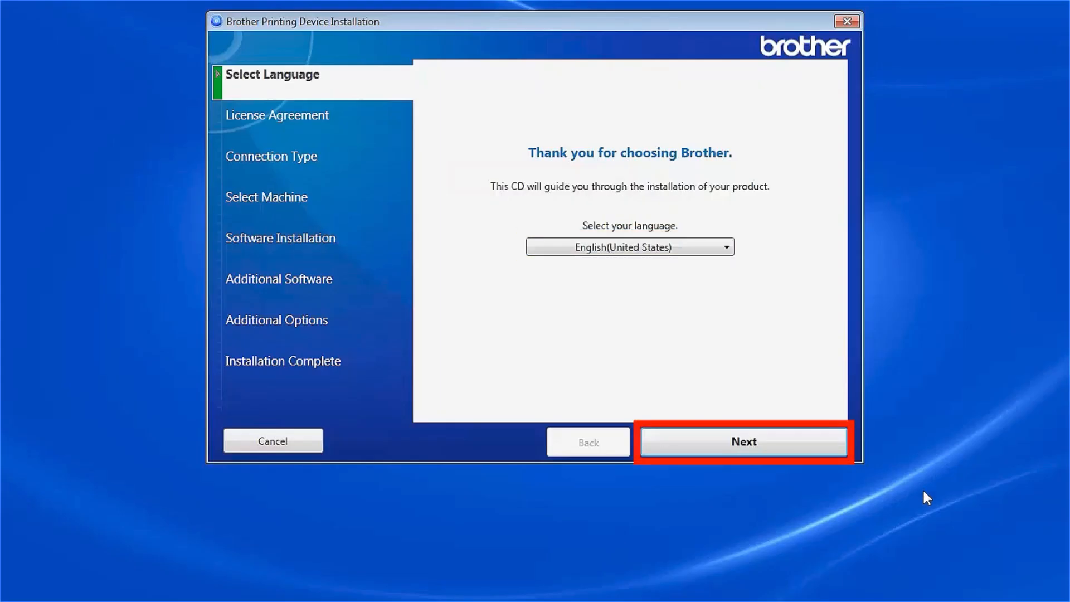
Keep English, accept the license agreements, and choose Wireless Network Connection (Wi-Fi)
{"action": "left_click", "coordinate": [744, 441]}
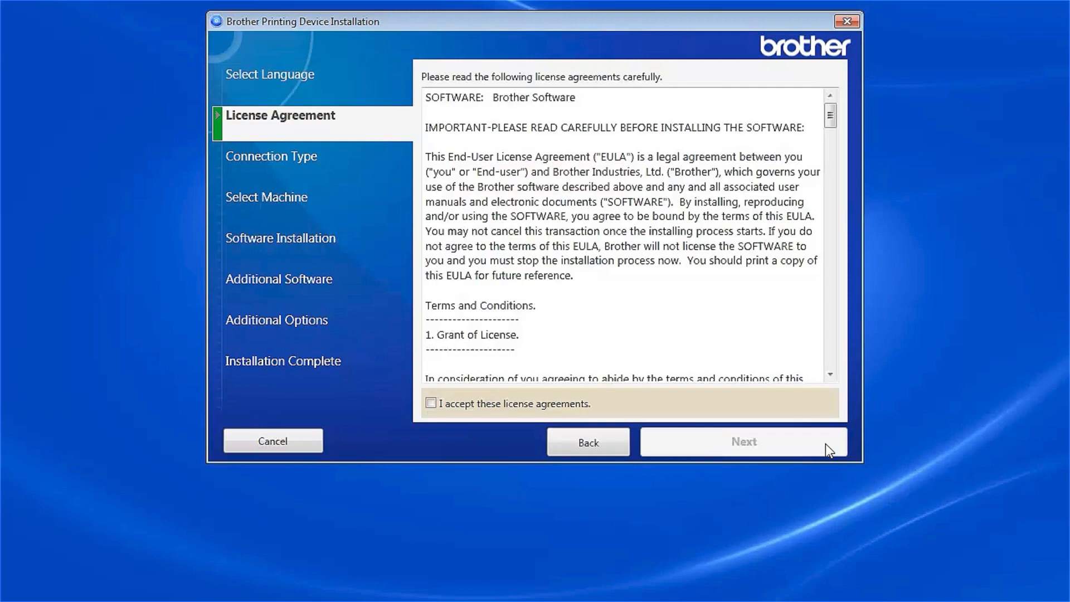
{"action": "left_click", "coordinate": [431, 403]}
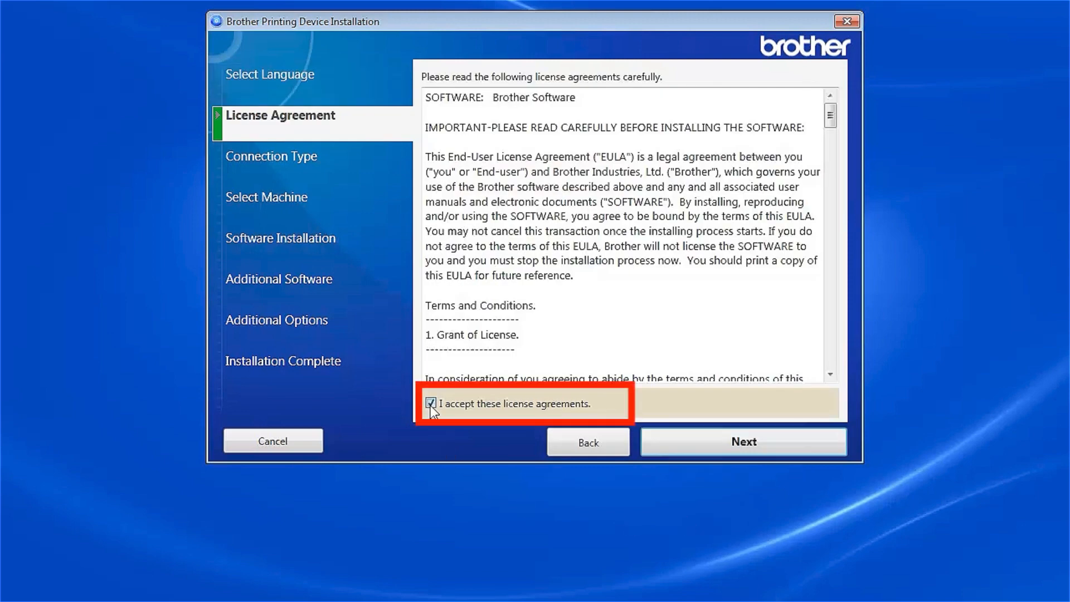
{"action": "left_click", "coordinate": [743, 441]}
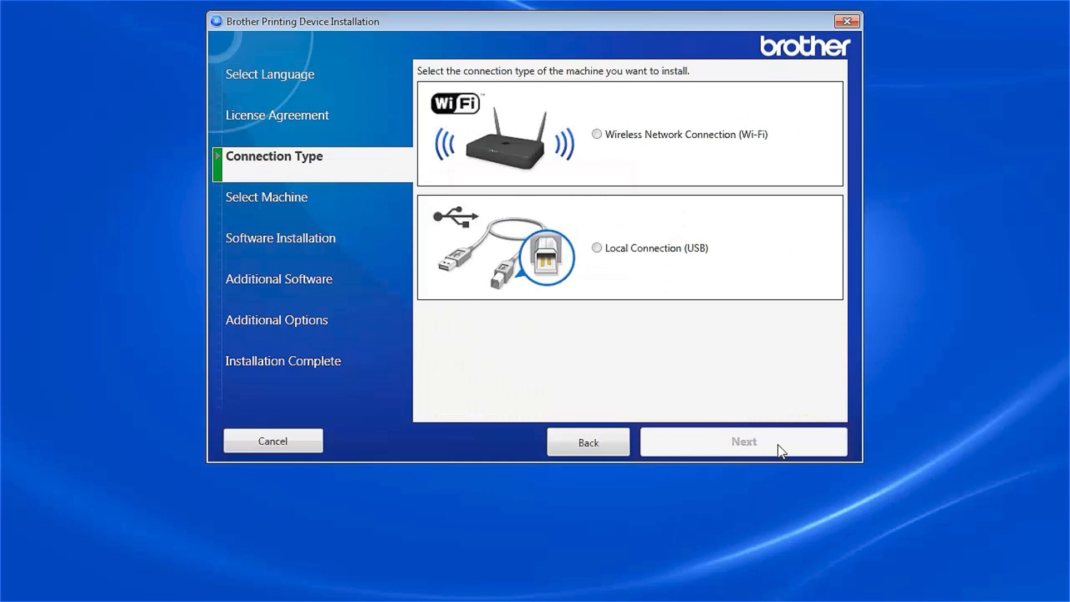
{"action": "left_click", "coordinate": [596, 134]}
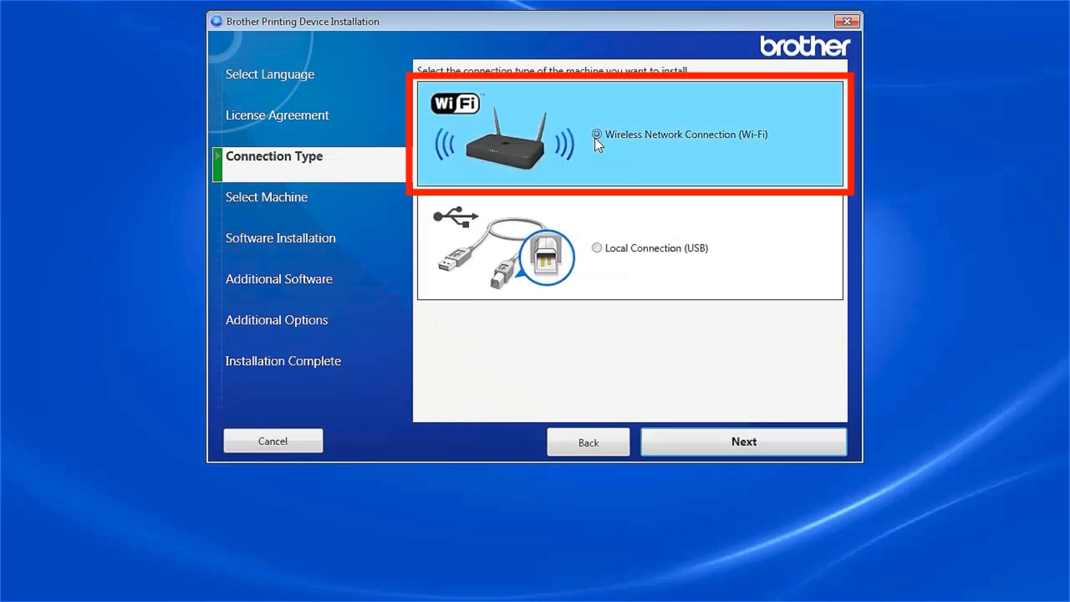
{"action": "left_click", "coordinate": [743, 442]}
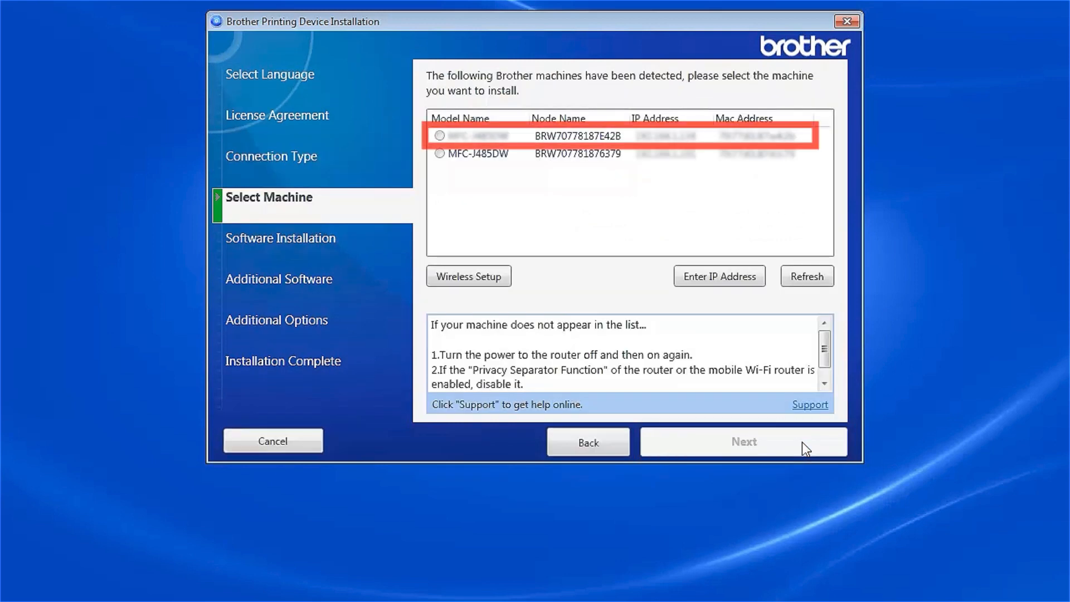
Choose the first detected Brother machine and keep Standard (Recommended) installation
{"action": "left_click", "coordinate": [440, 135]}
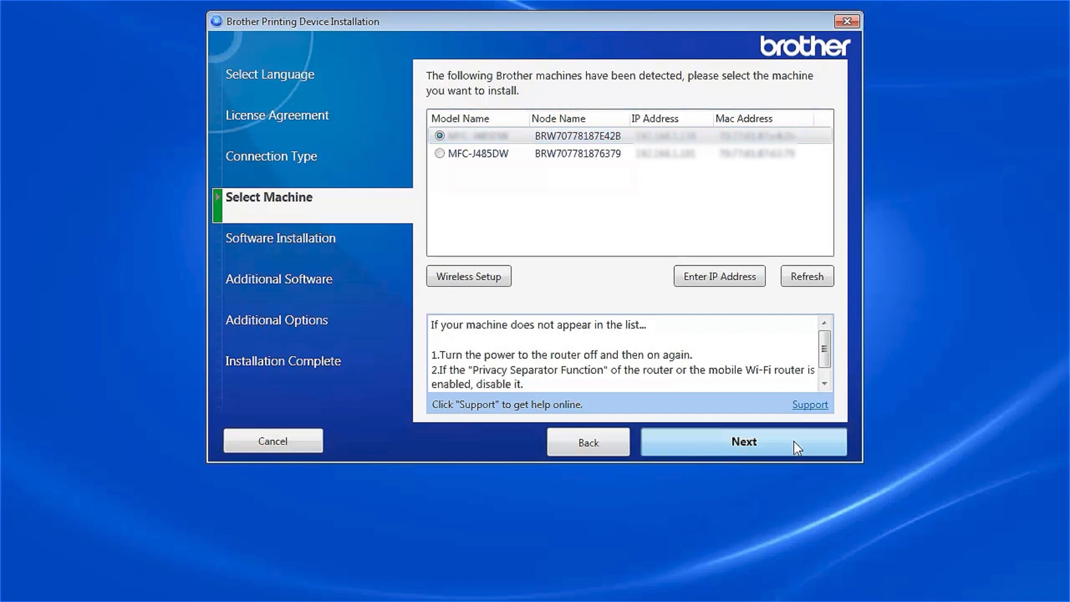
{"action": "left_click", "coordinate": [743, 442]}
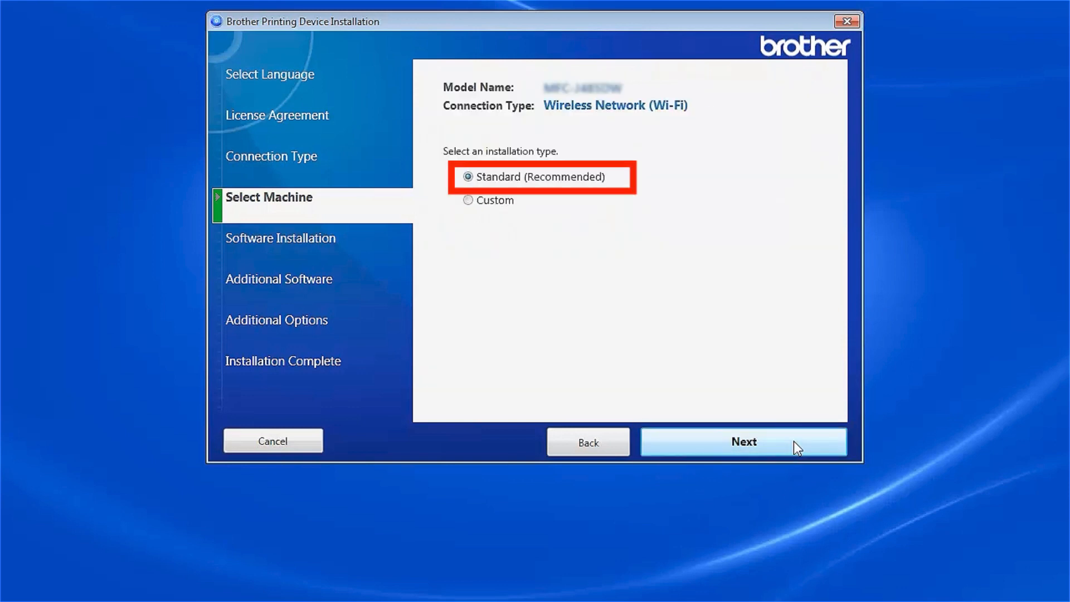
{"action": "left_click", "coordinate": [743, 441]}
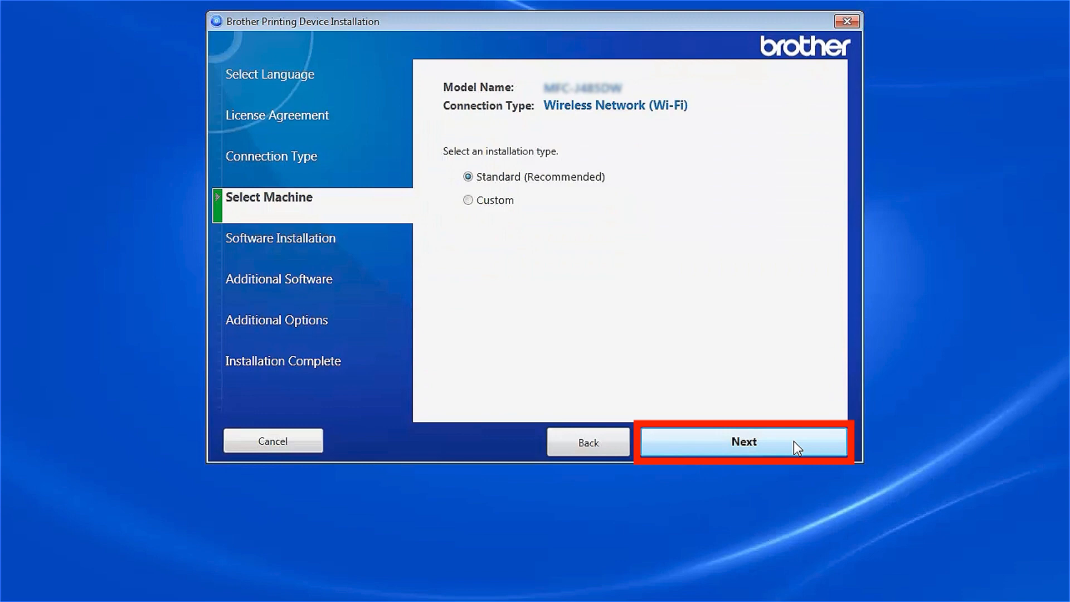
{"action": "left_click", "coordinate": [743, 441]}
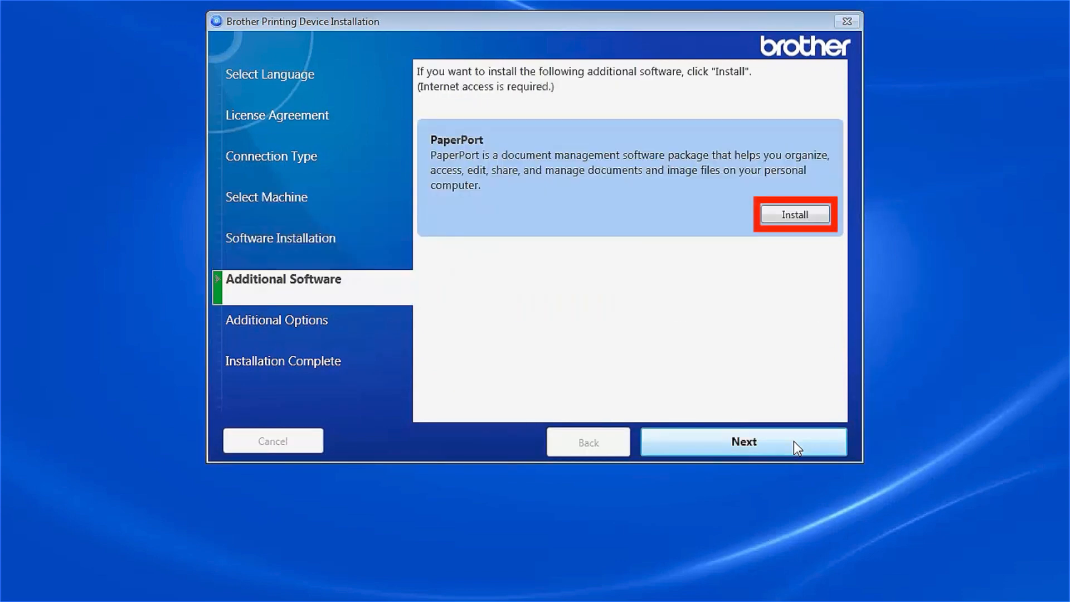
Decline PaperPort, accept default additional options, then launch Brother Registration
{"action": "left_click", "coordinate": [794, 214]}
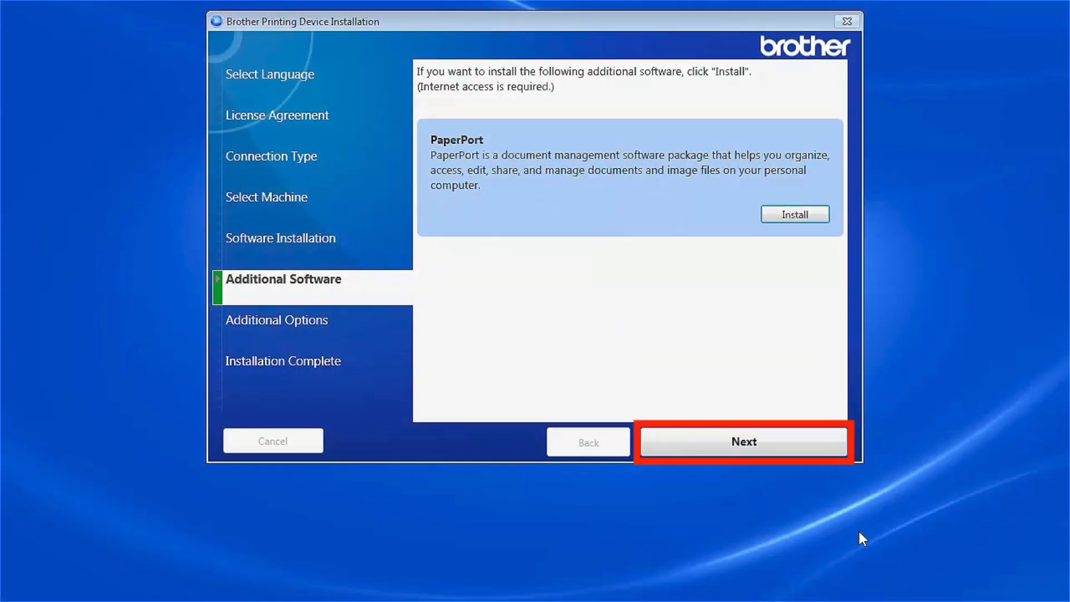
{"action": "left_click", "coordinate": [743, 441]}
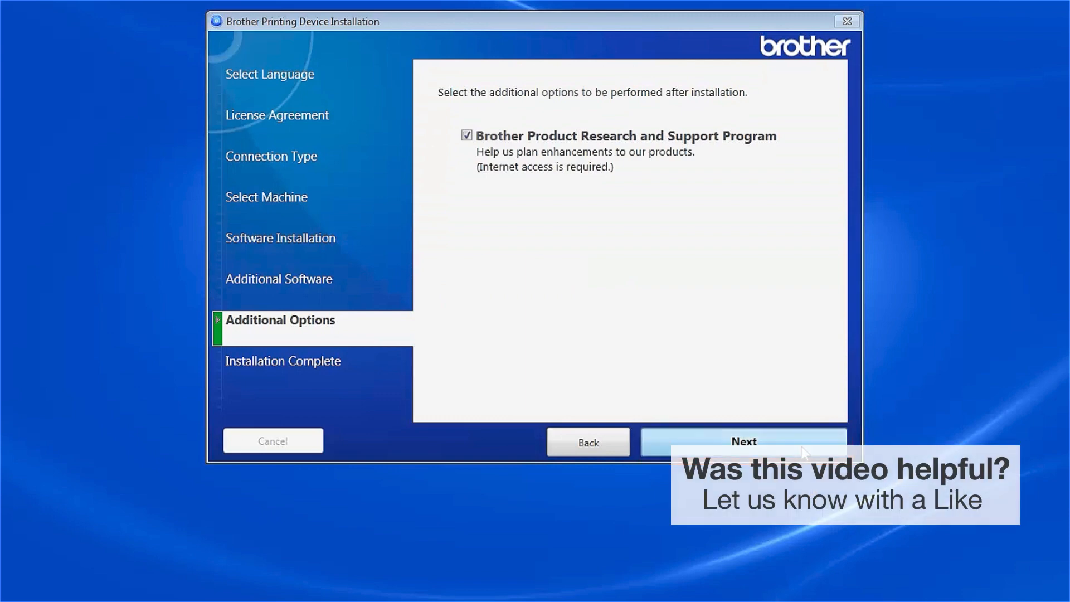
{"action": "left_click", "coordinate": [743, 442]}
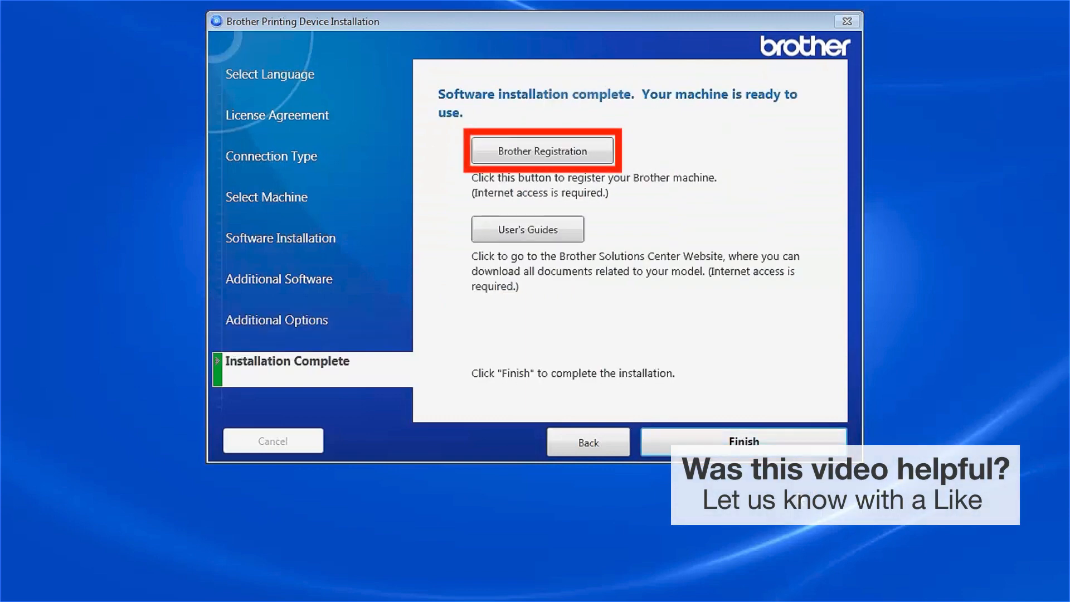
{"action": "left_click", "coordinate": [541, 150]}
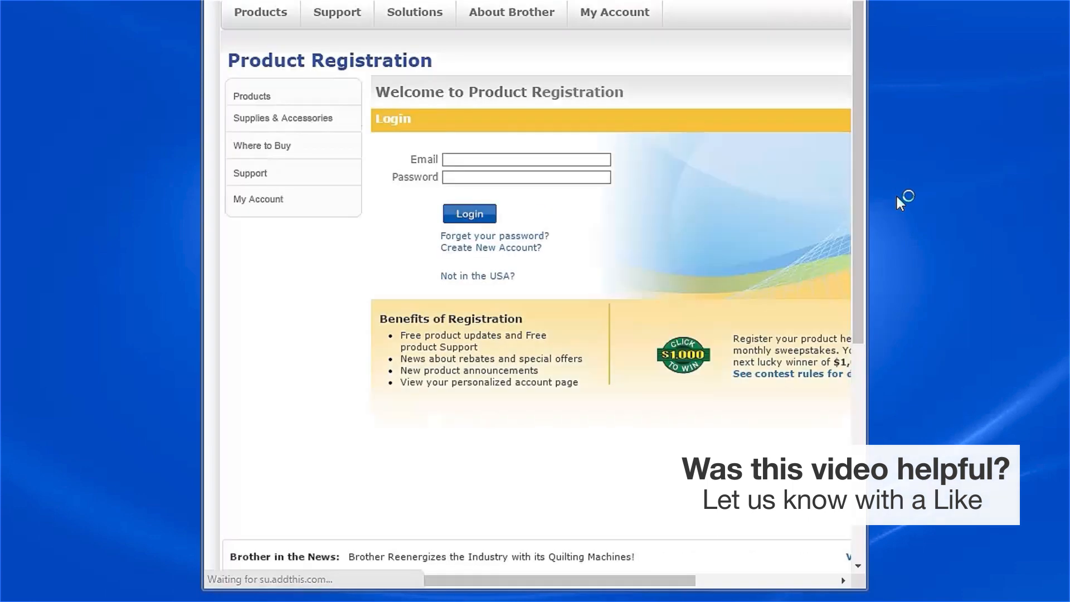